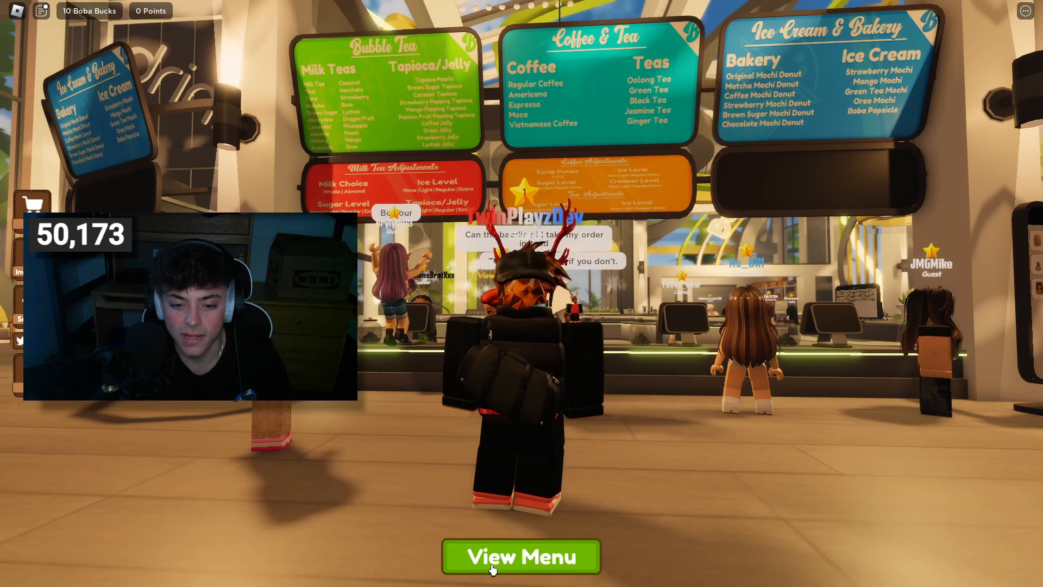
# Step: Cycle the close-up view through the Coffee & Tea, Ice Cream & Bakery and Bubble Tea boards
pyautogui.click(522, 556)
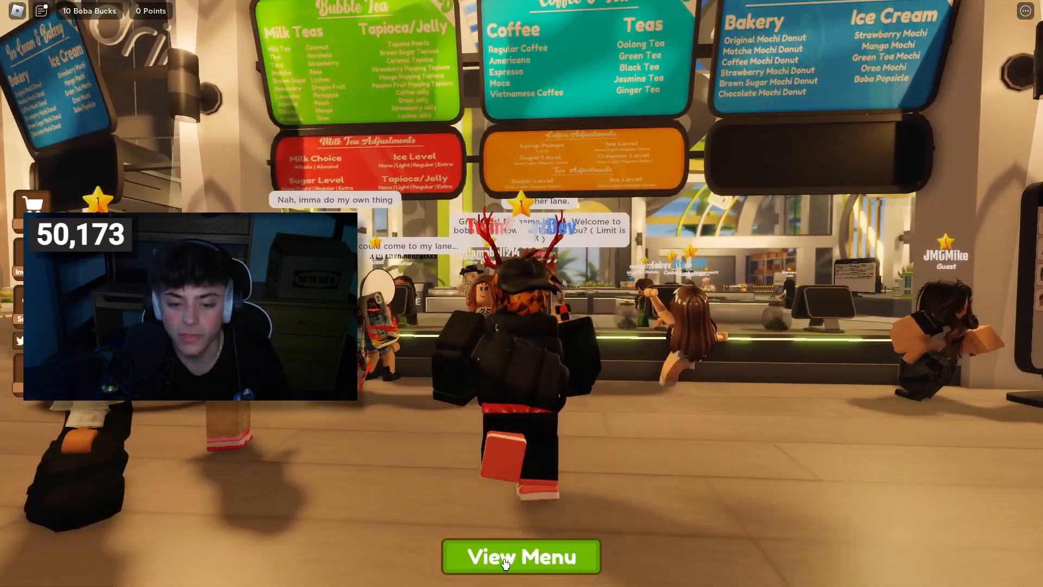
pyautogui.click(510, 556)
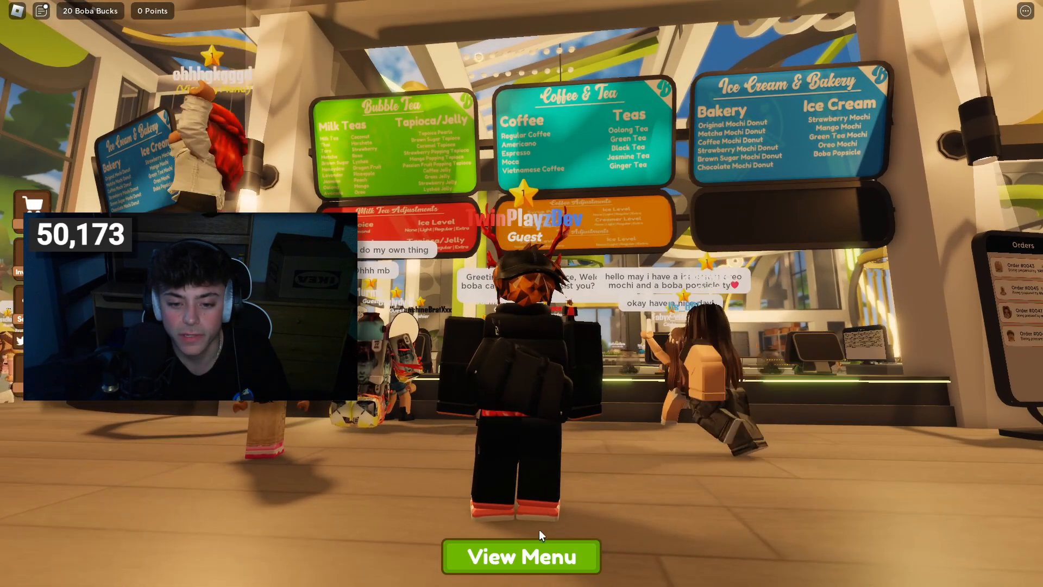
pyautogui.click(520, 555)
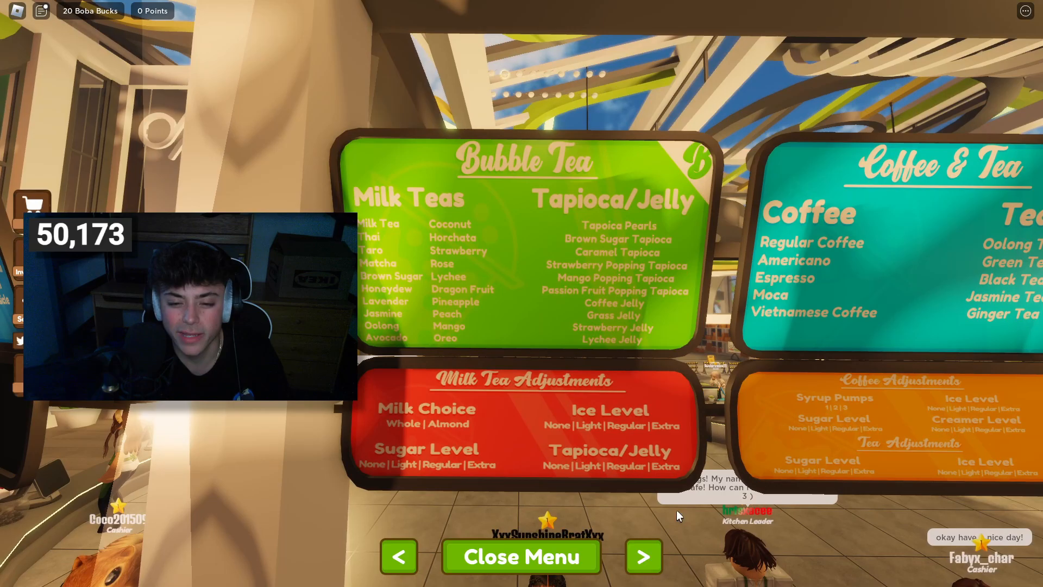
pyautogui.click(642, 556)
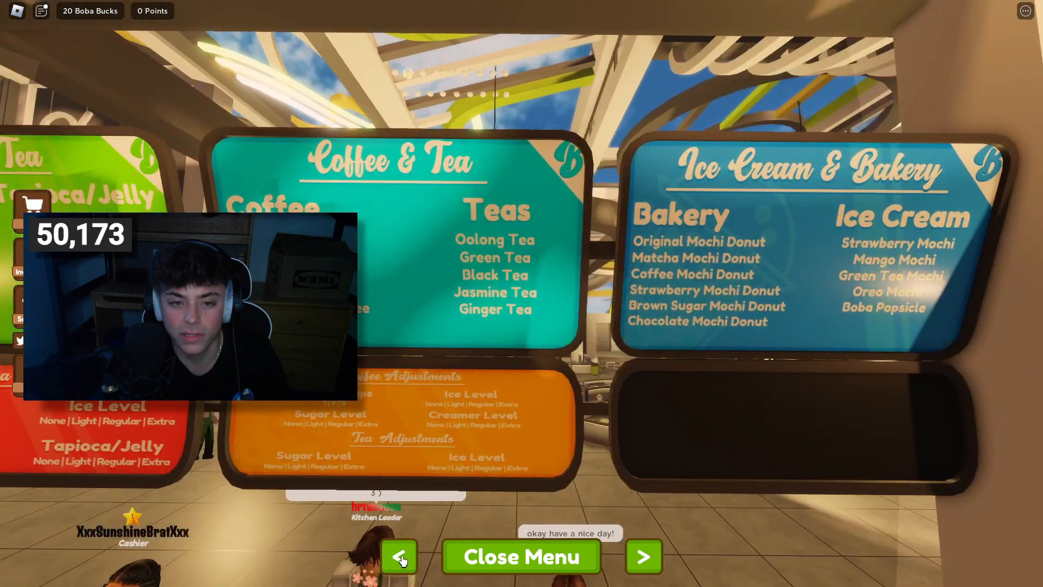
pyautogui.click(642, 556)
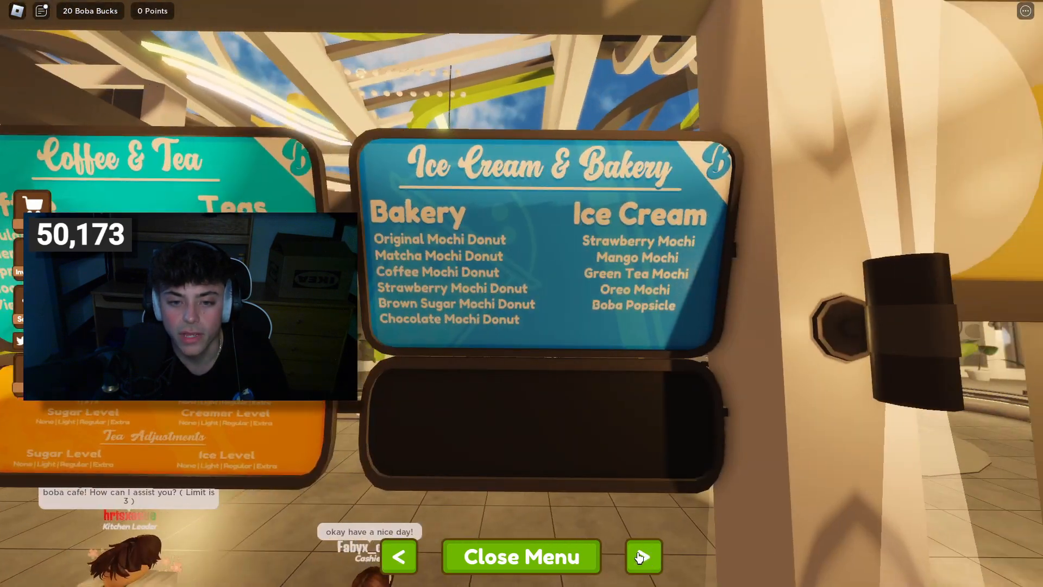
pyautogui.click(399, 557)
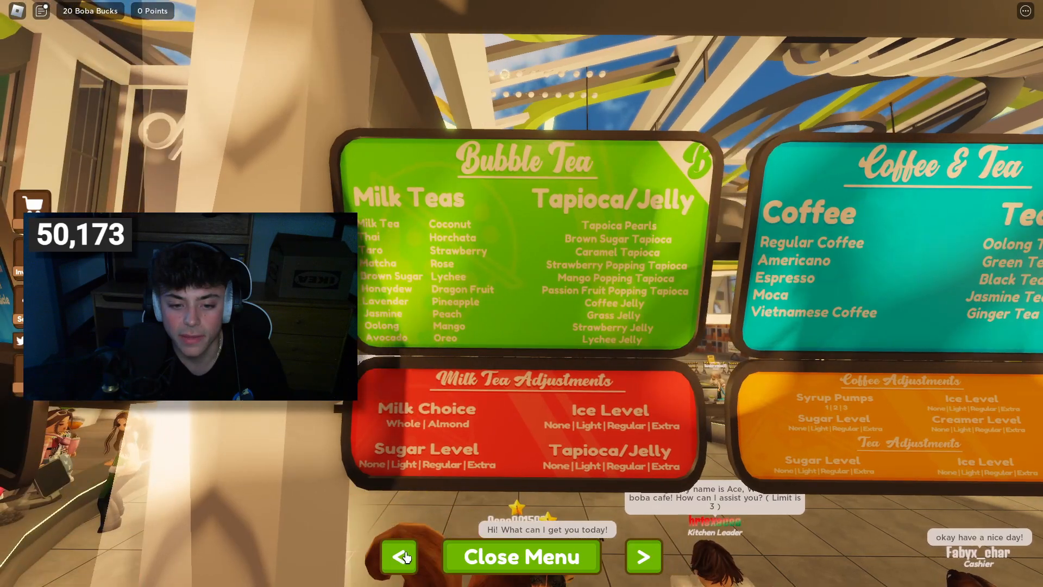
pyautogui.click(643, 556)
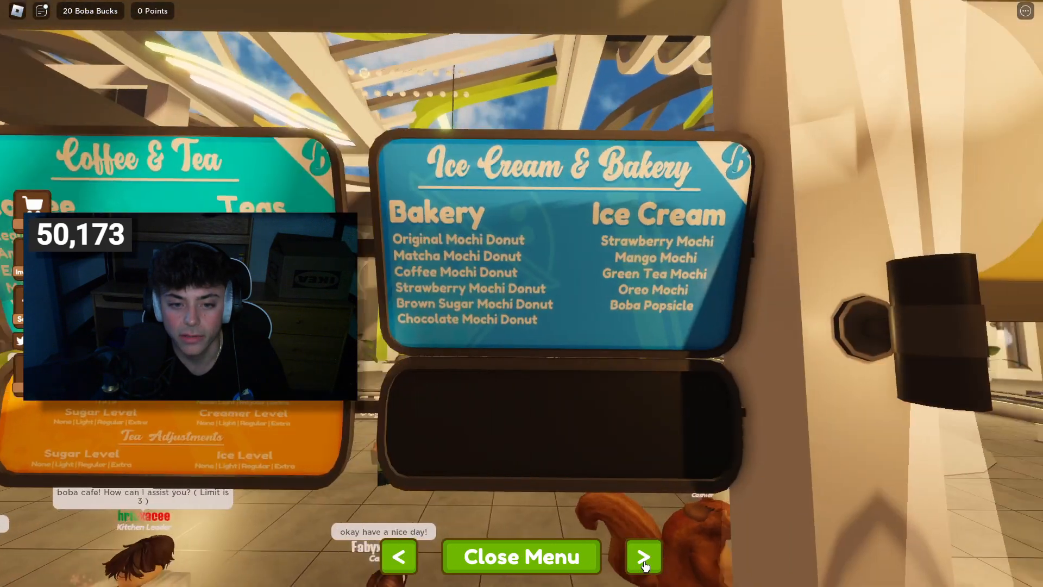
pyautogui.click(399, 556)
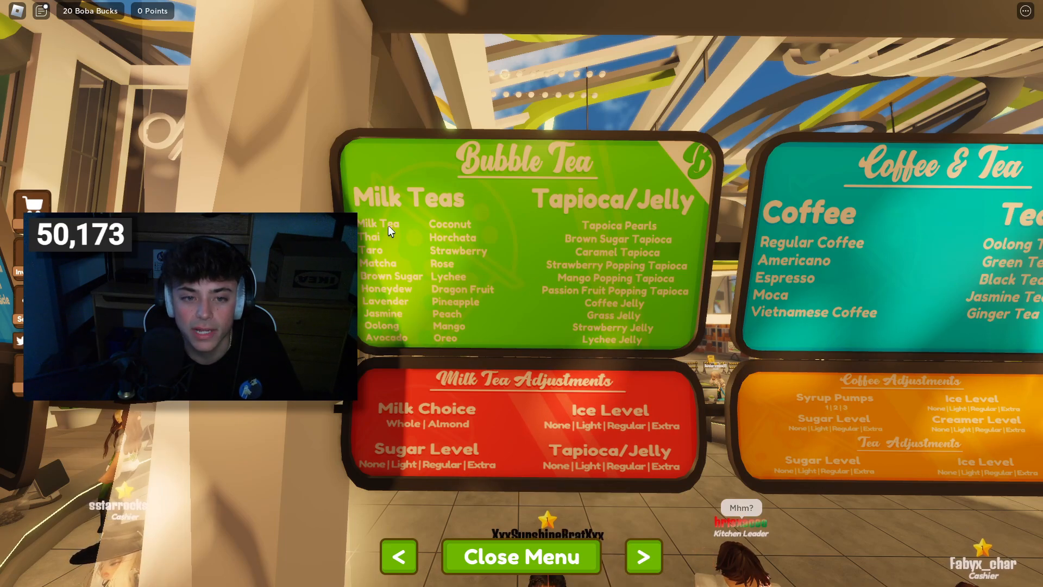
pyautogui.click(643, 556)
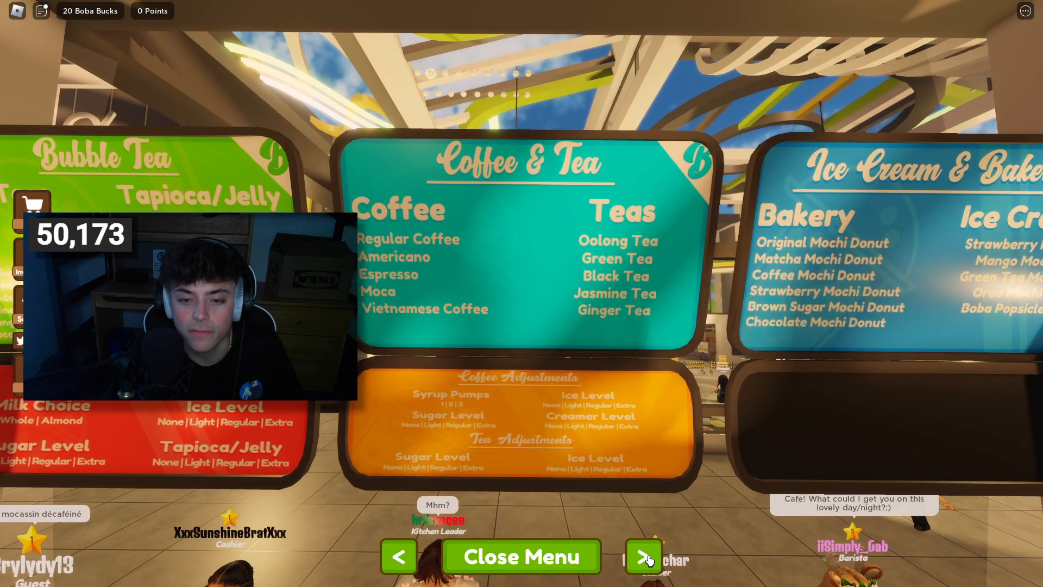
pyautogui.click(644, 556)
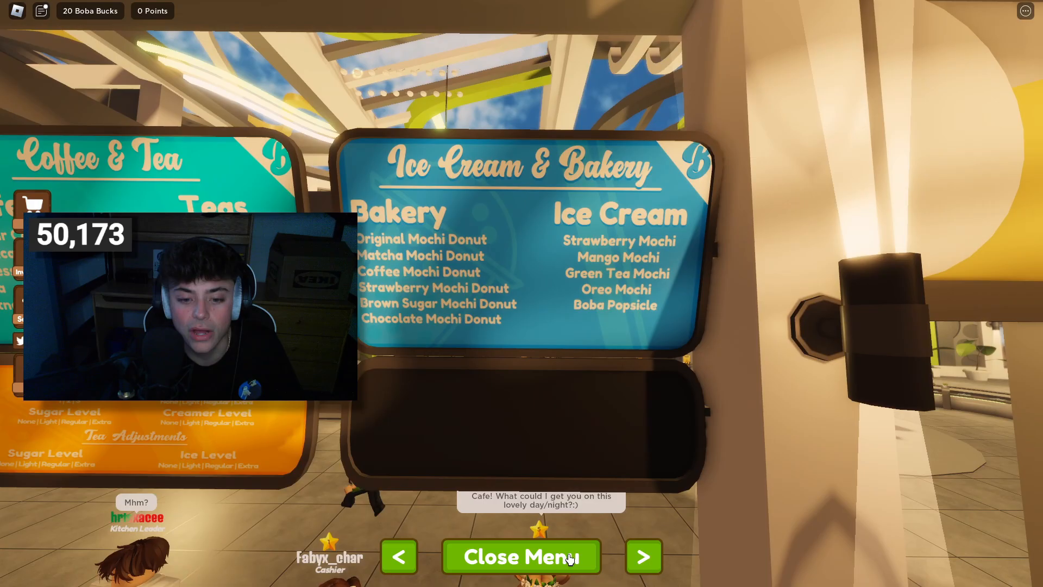
pyautogui.click(521, 556)
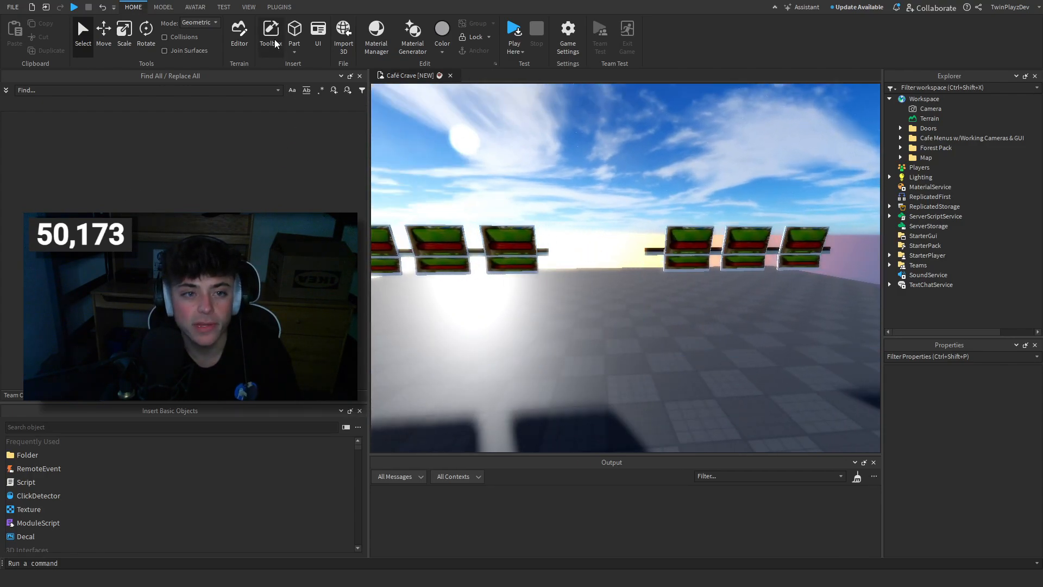
# Step: Expand the Cafe Menus w/Working Cameras & GUI folder and move MenuGui under StarterGui
pyautogui.click(271, 30)
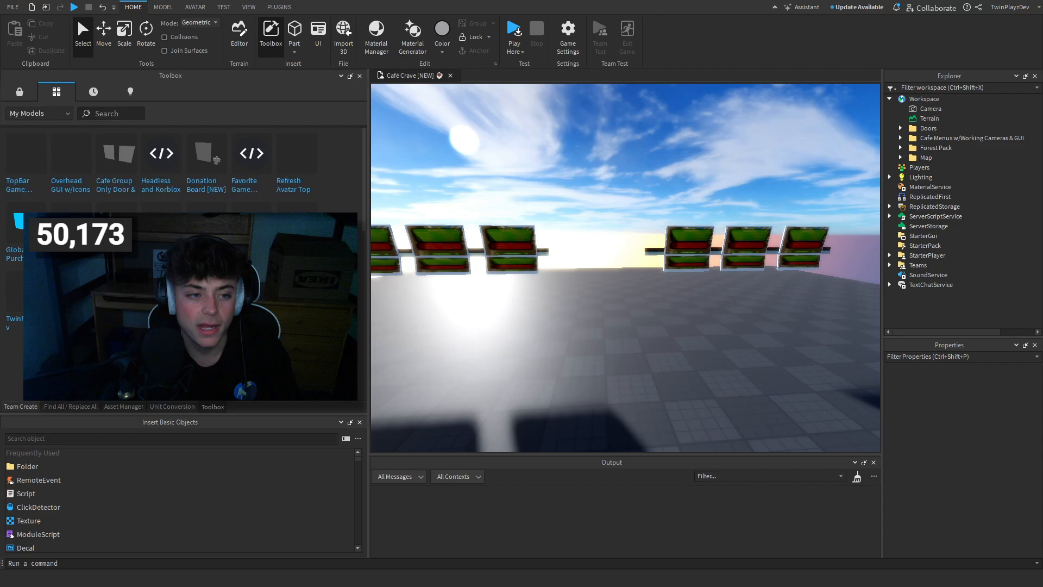
pyautogui.click(162, 7)
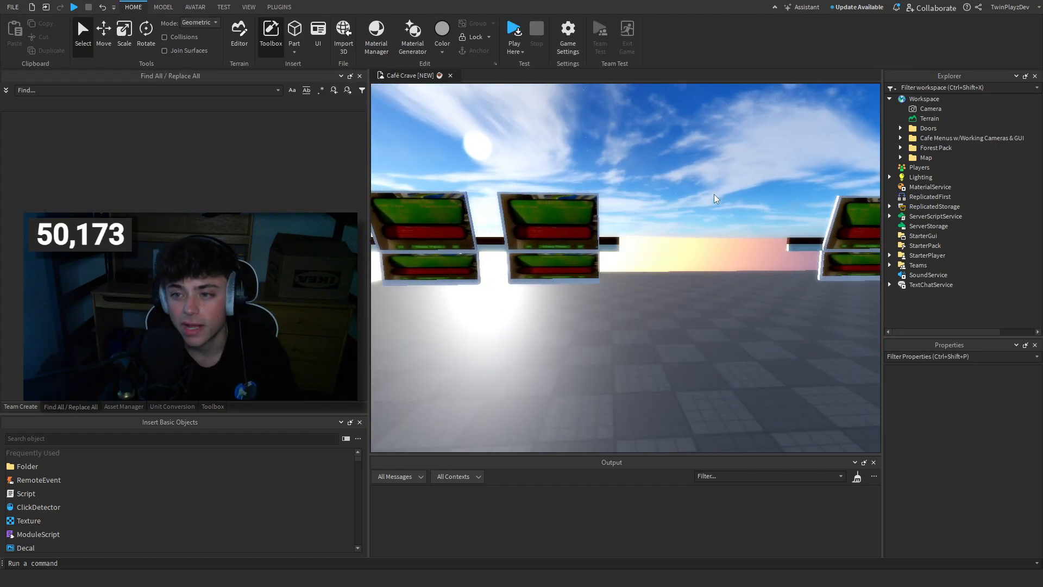
pyautogui.click(901, 138)
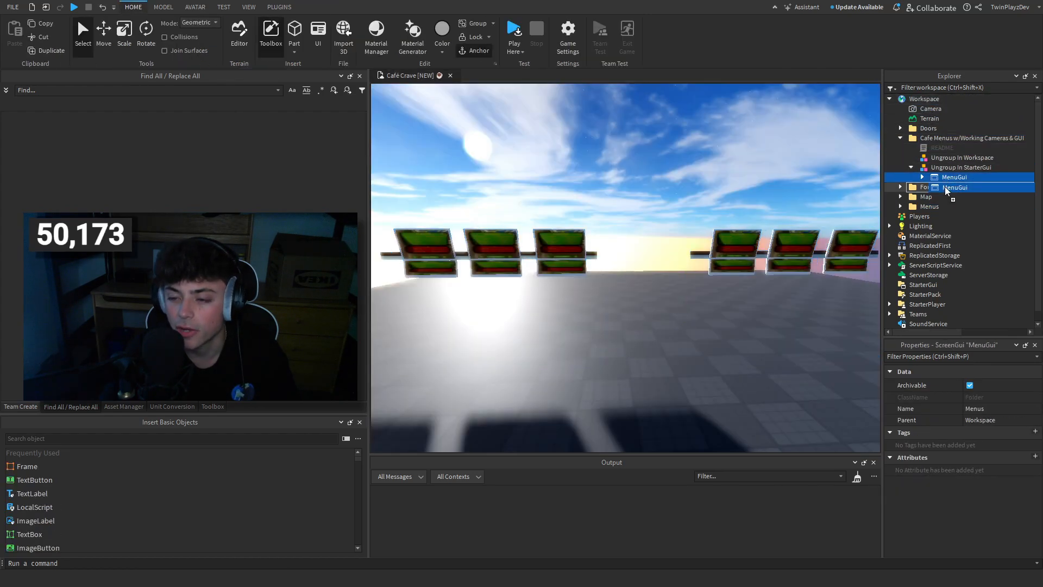
pyautogui.click(971, 137)
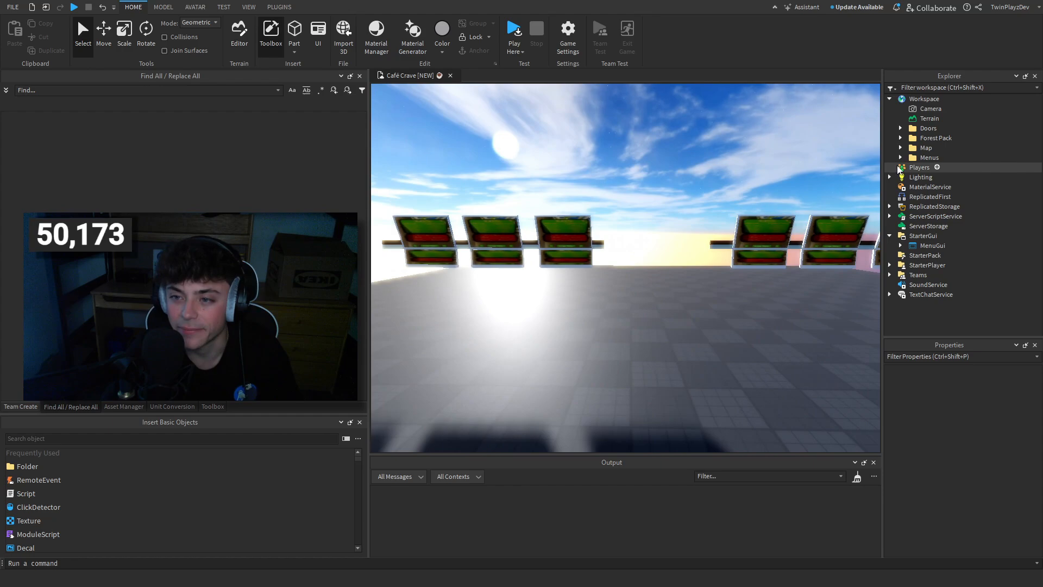
# Step: Expand Menus and inspect menuArea2's three cameras and TouchPart
pyautogui.click(900, 157)
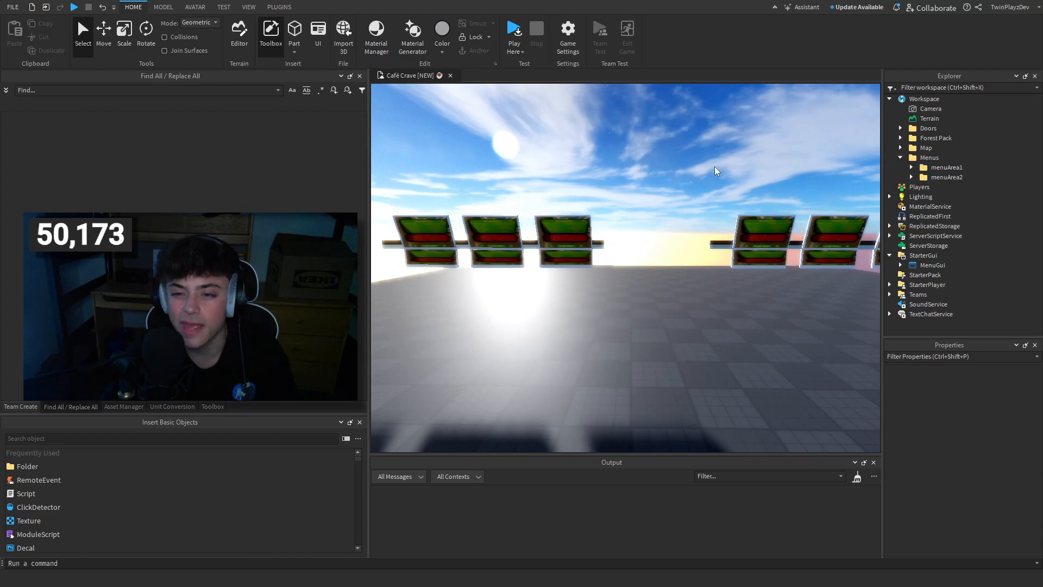
pyautogui.click(911, 176)
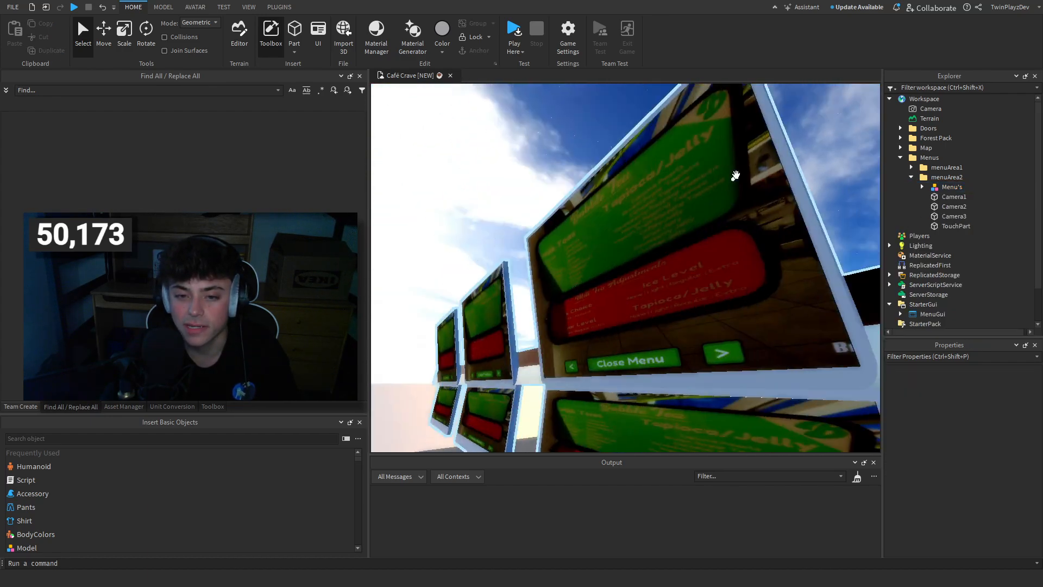
pyautogui.click(951, 186)
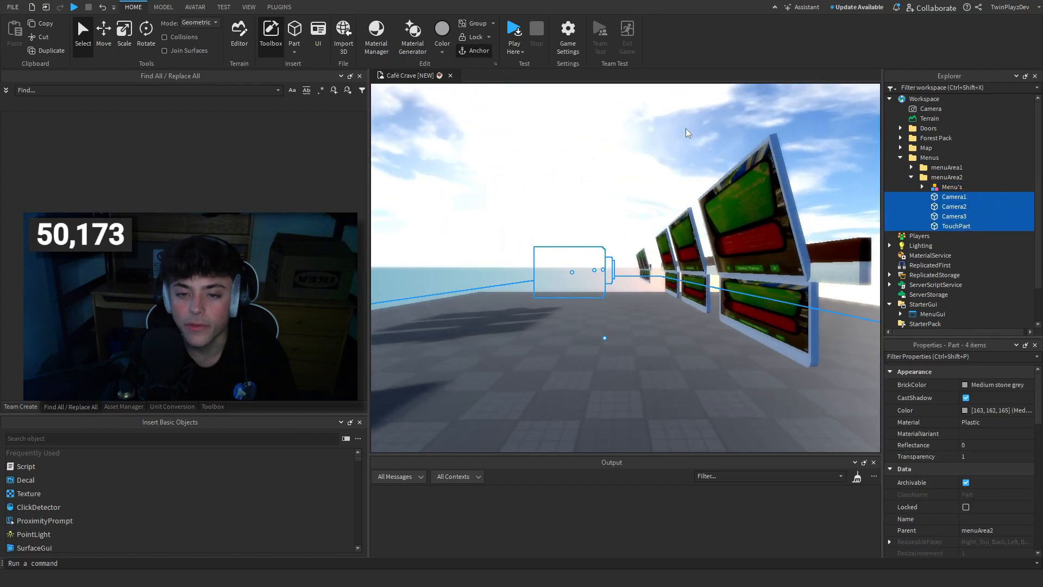
pyautogui.click(954, 196)
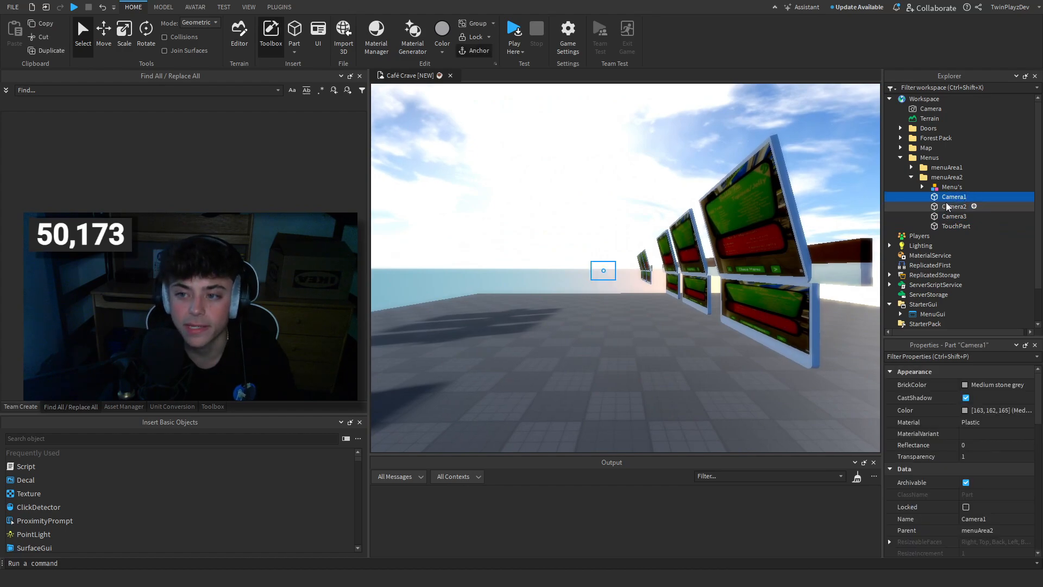
pyautogui.click(928, 157)
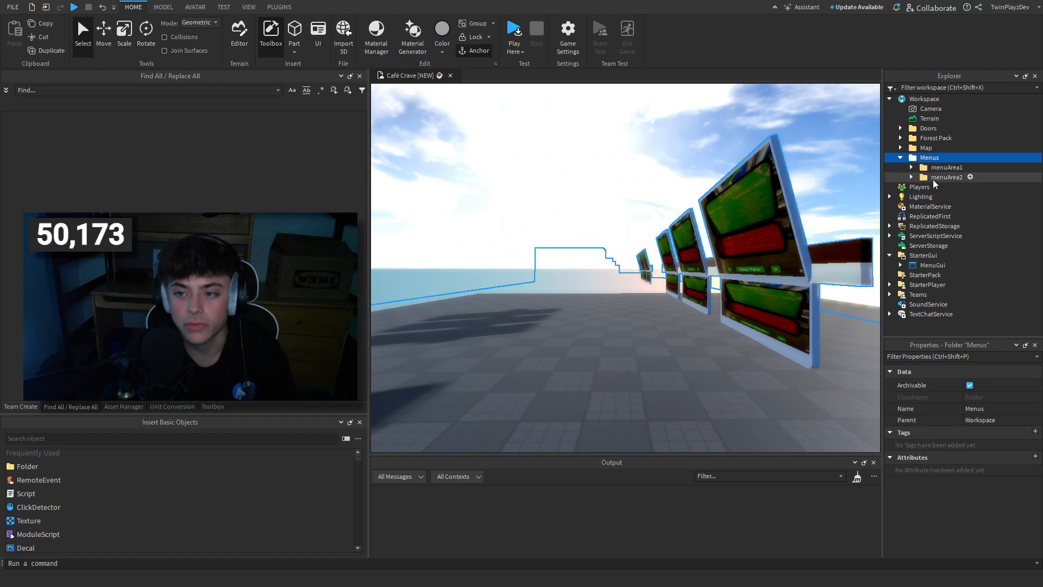
pyautogui.click(947, 176)
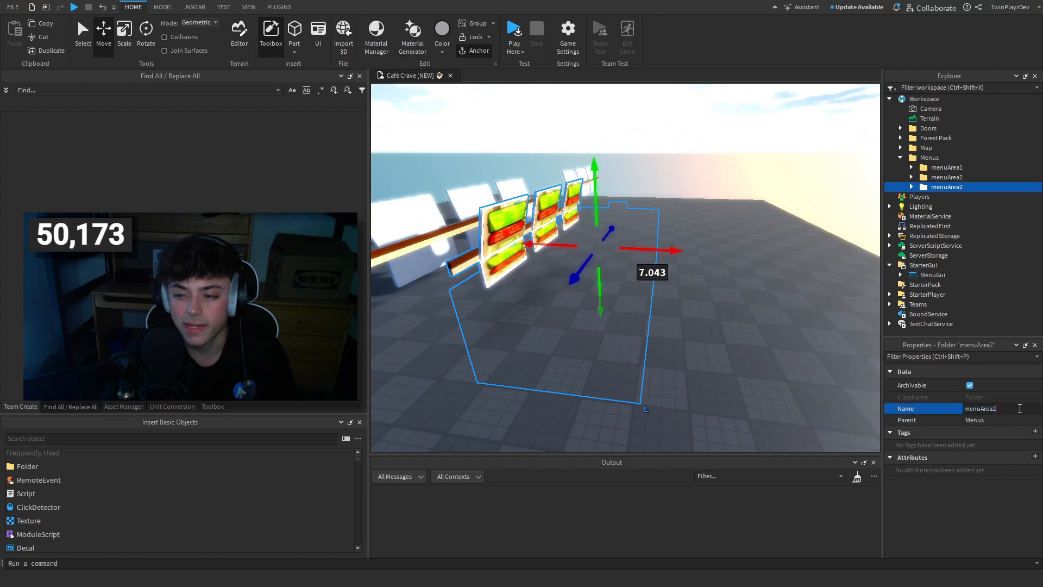
# Step: Name the duplicated folder menuArea3 and expand it to show its boards, cameras and TouchPart
pyautogui.write('menuArea3')
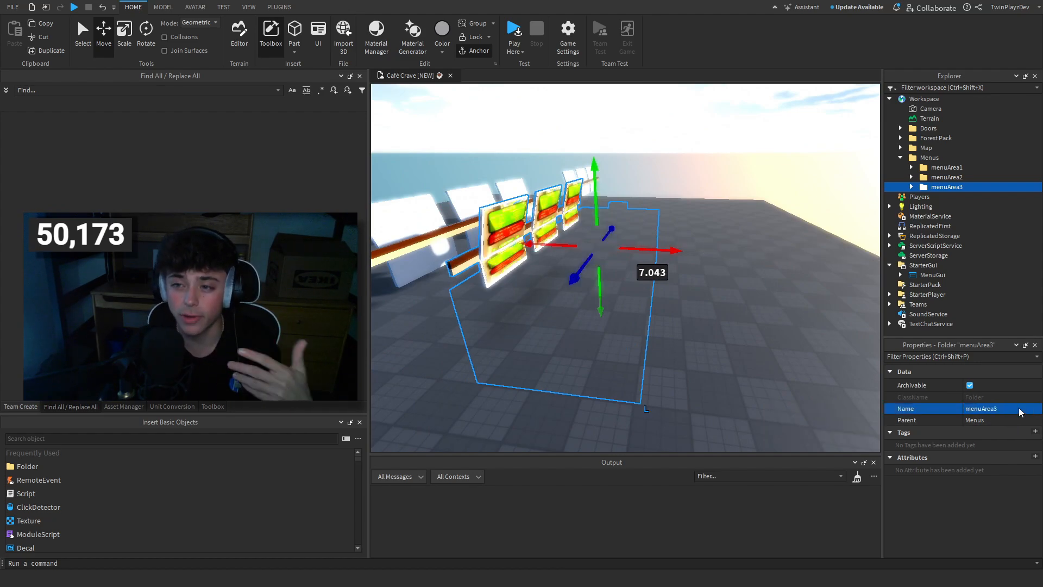
pyautogui.click(768, 226)
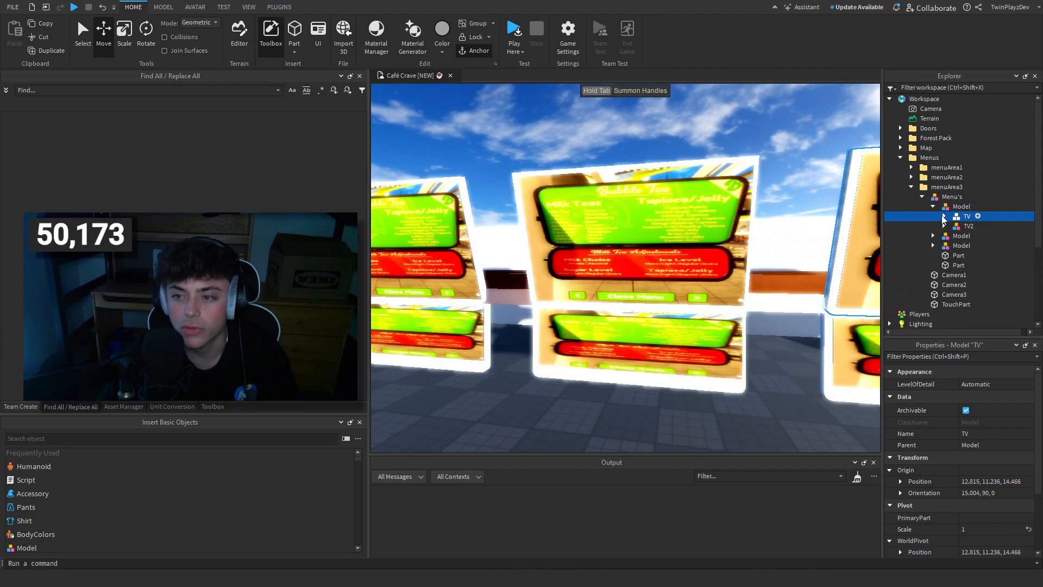
pyautogui.click(979, 226)
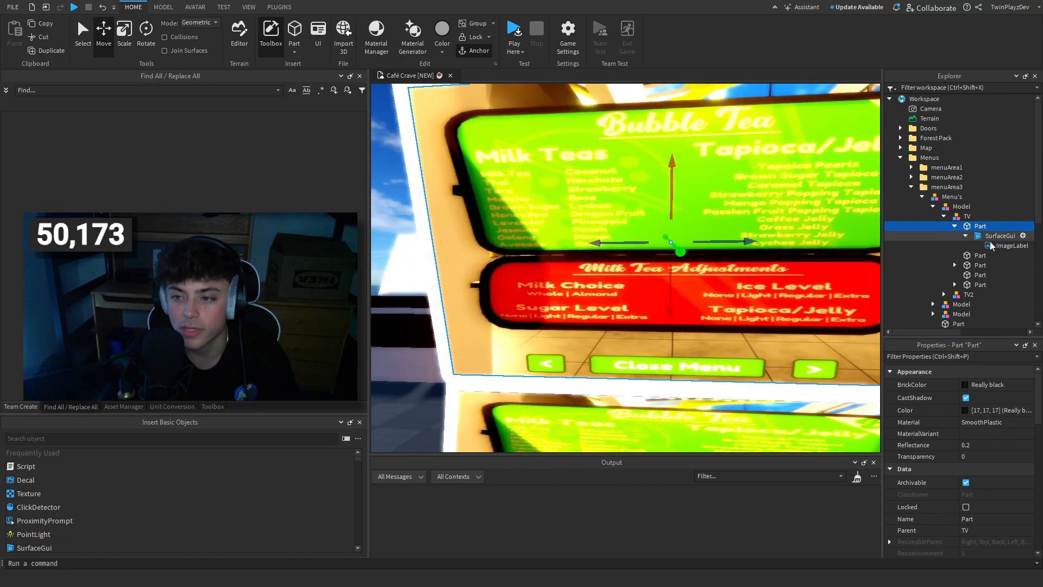
pyautogui.click(1011, 245)
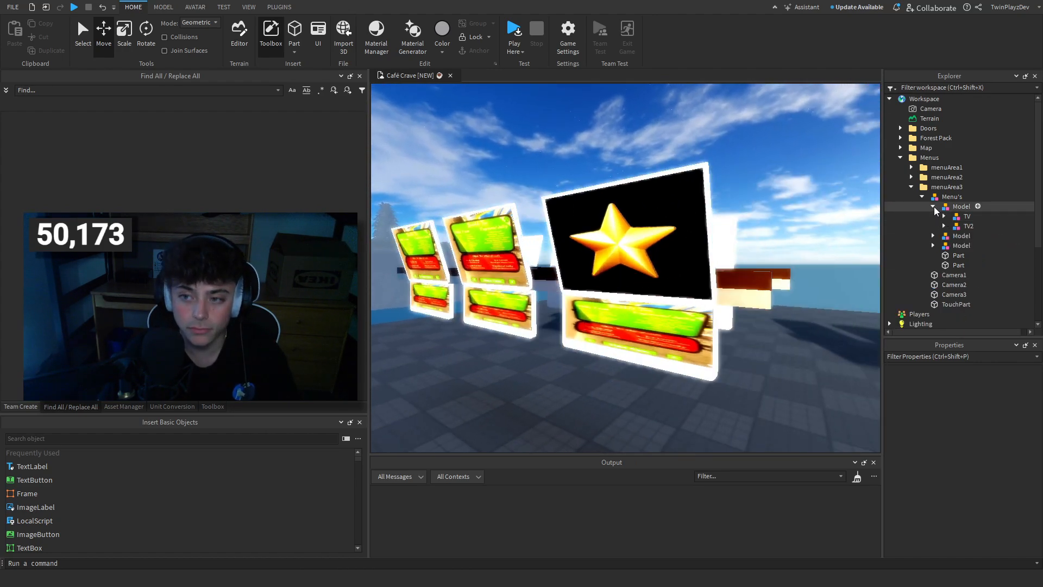
pyautogui.click(921, 197)
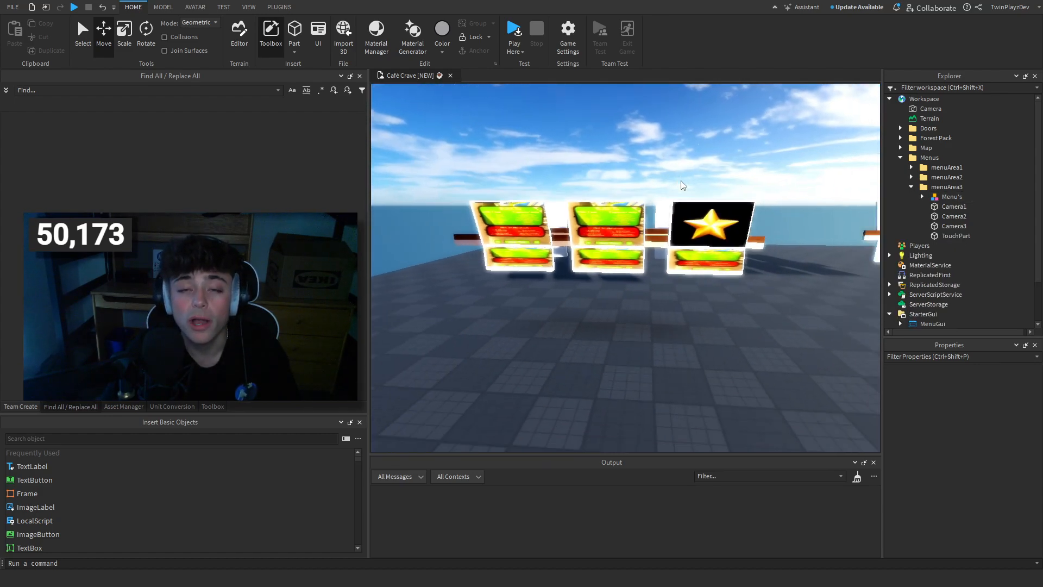
# Step: Select Camera1 in menuArea3 to check its placement, then collapse the Menus folder
pyautogui.click(954, 206)
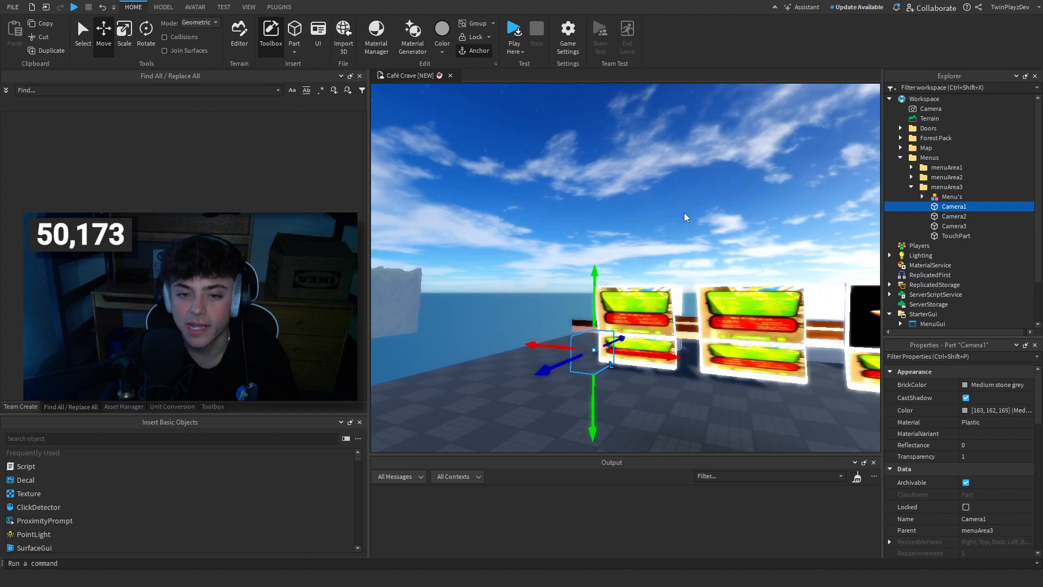
pyautogui.click(954, 215)
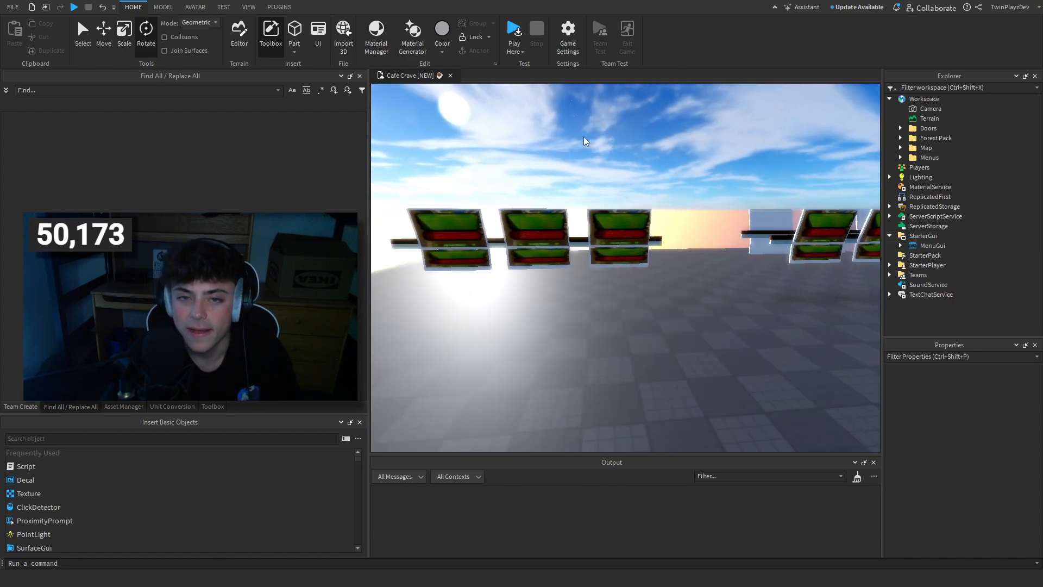
# Step: Start a playtest, open the menu camera view and advance through four boards
pyautogui.click(514, 28)
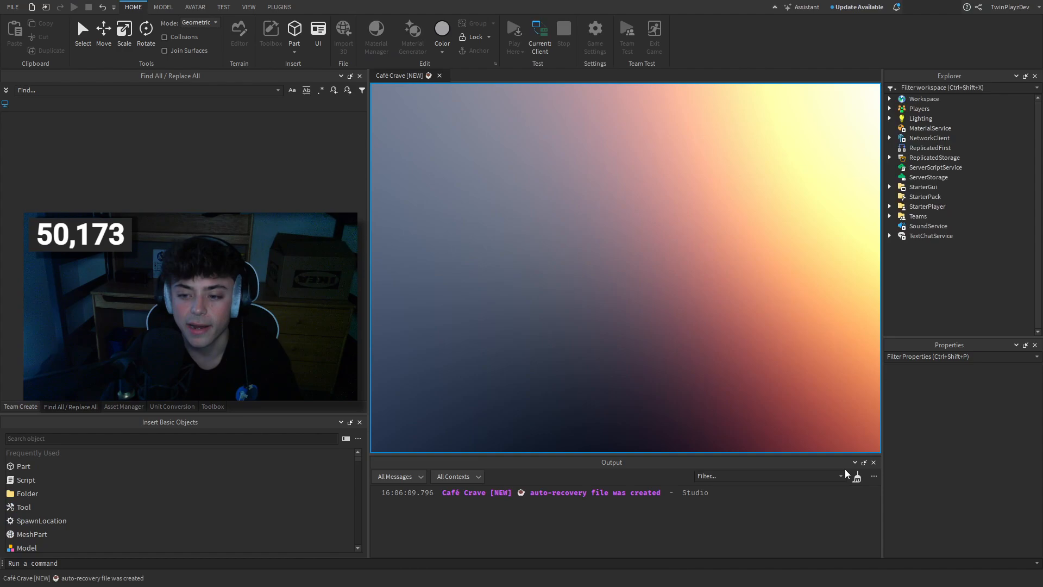
pyautogui.click(515, 28)
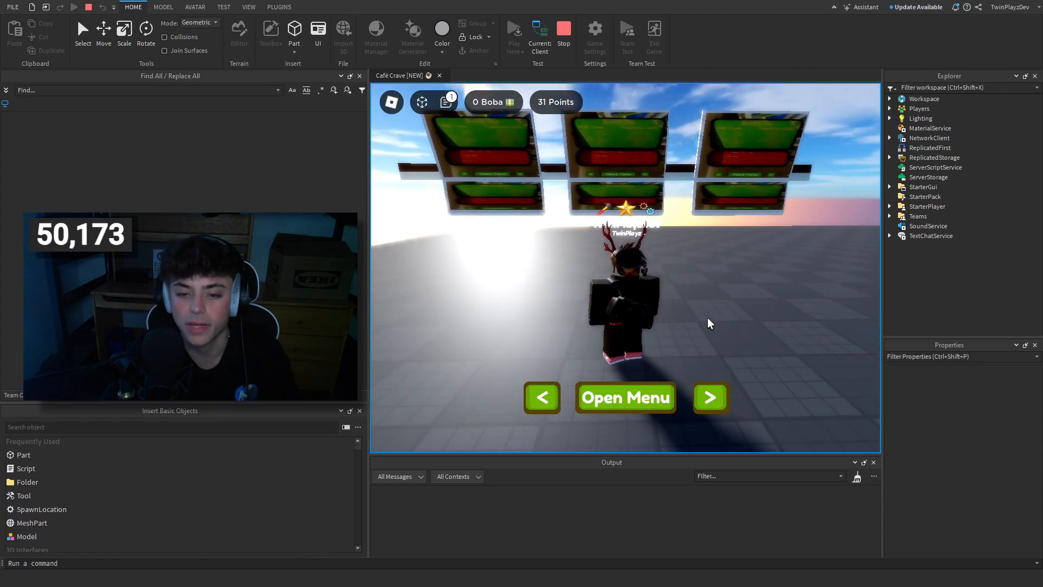
pyautogui.click(625, 397)
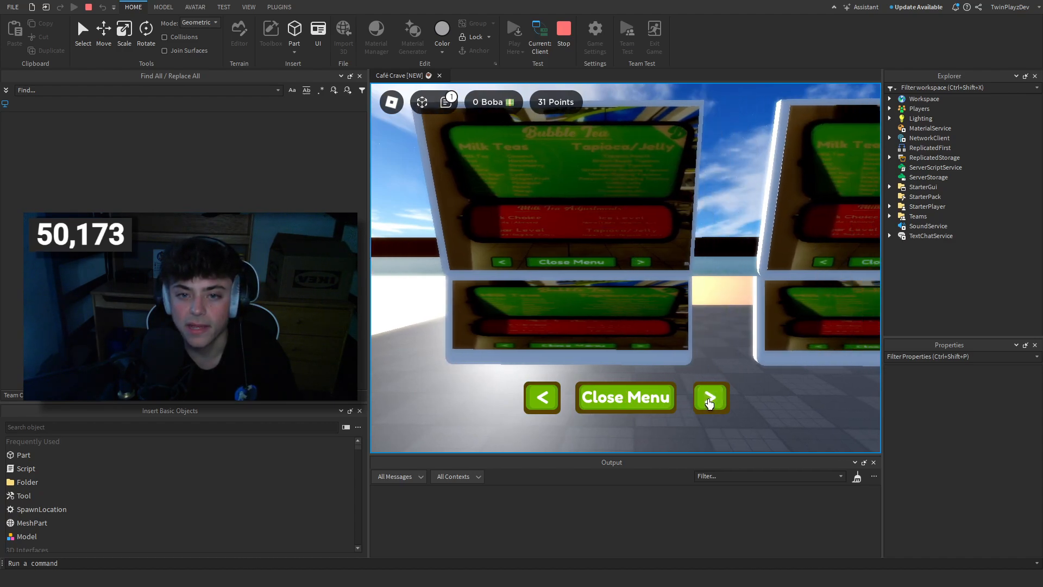
pyautogui.click(711, 397)
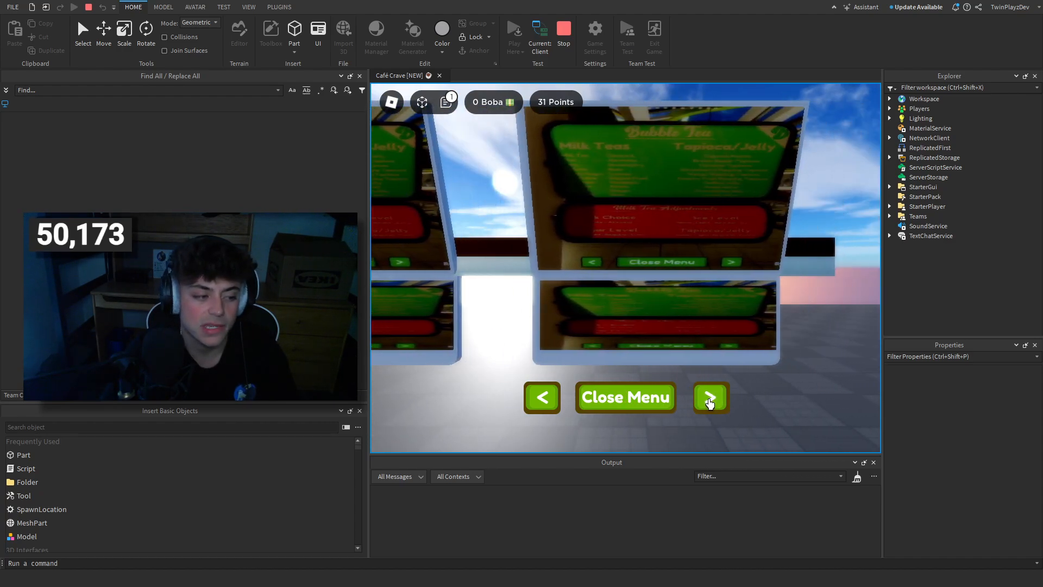
pyautogui.click(710, 397)
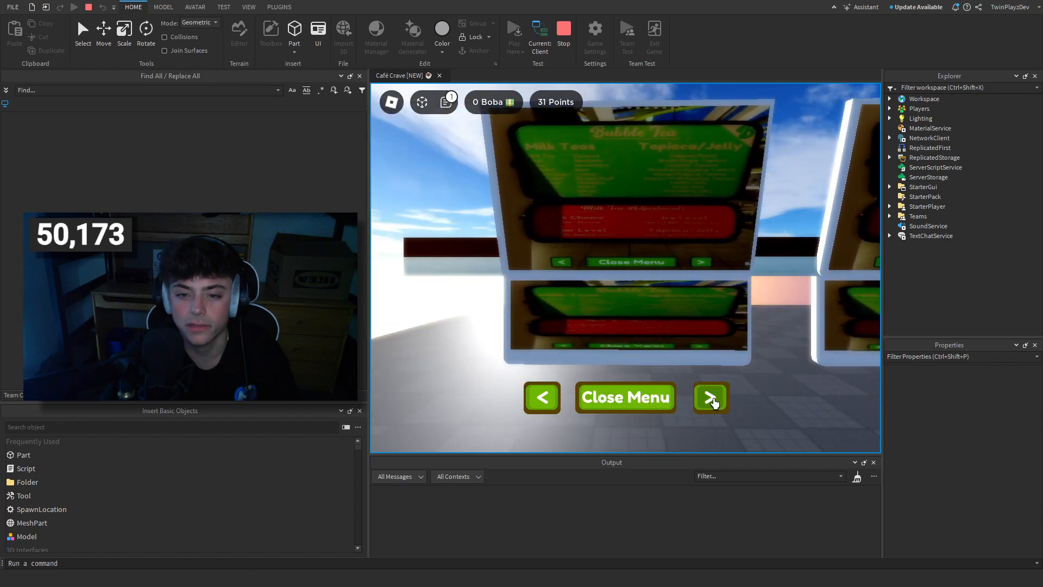
pyautogui.click(711, 397)
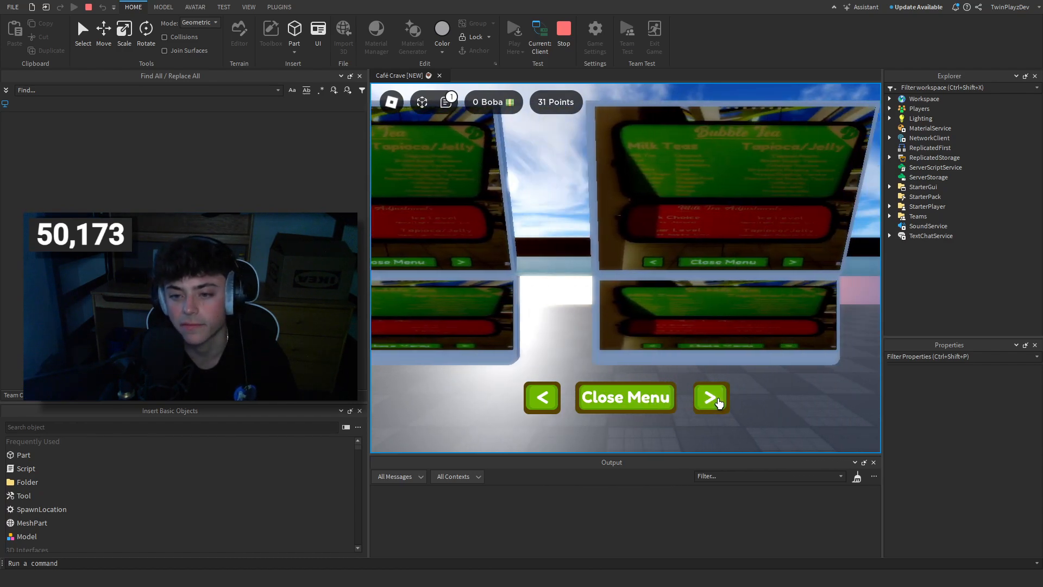
pyautogui.click(710, 397)
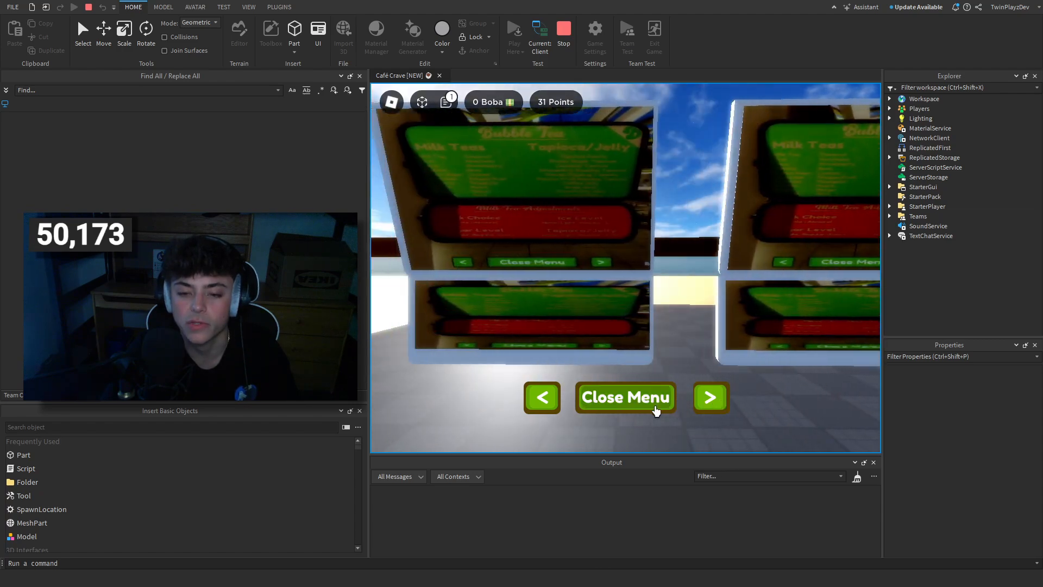
# Step: Close the menu, reopen it, and advance through the boards again
pyautogui.click(625, 397)
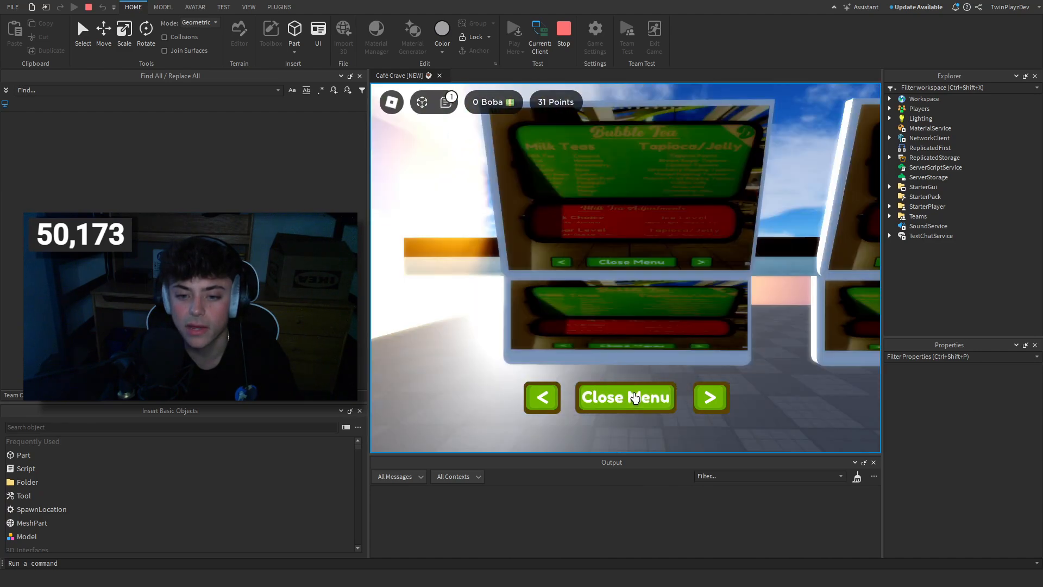
pyautogui.click(625, 397)
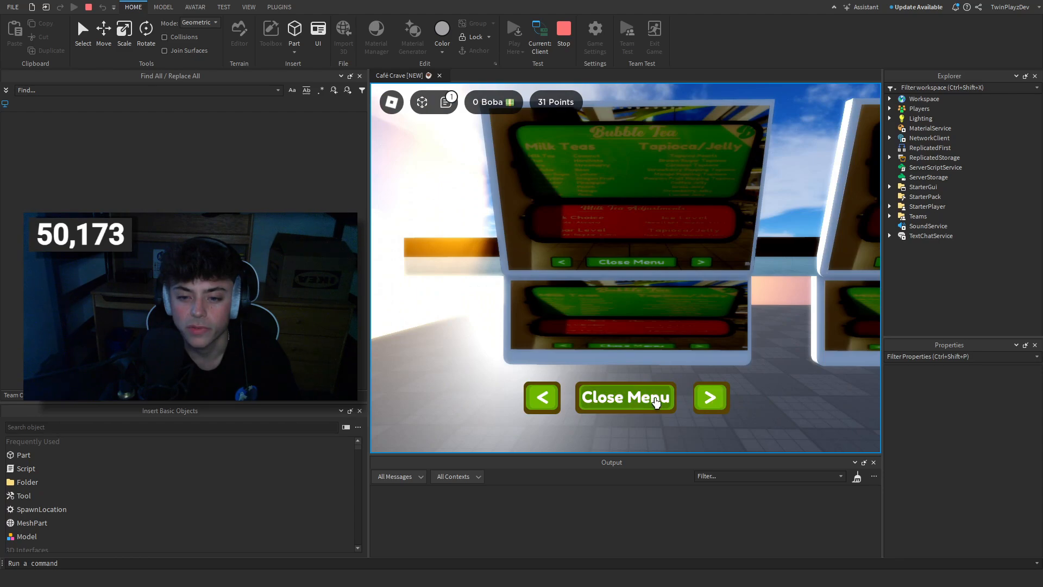
pyautogui.click(625, 397)
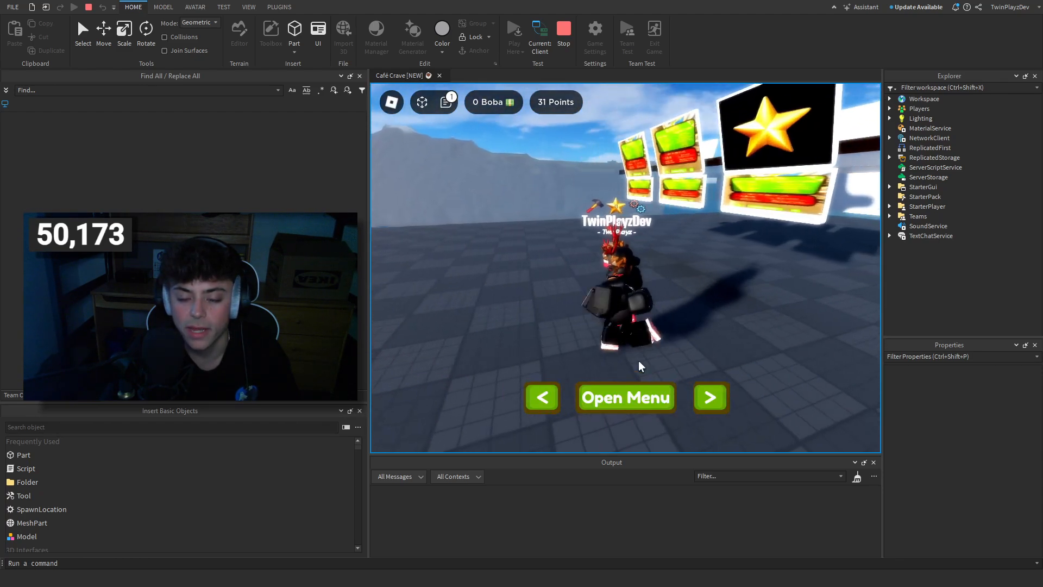
pyautogui.click(626, 398)
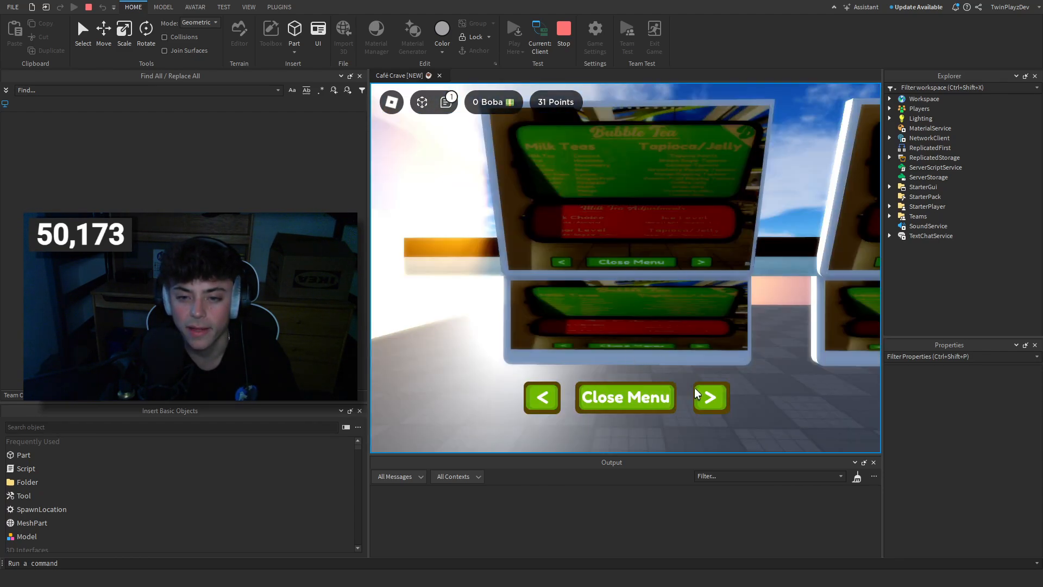
pyautogui.click(710, 397)
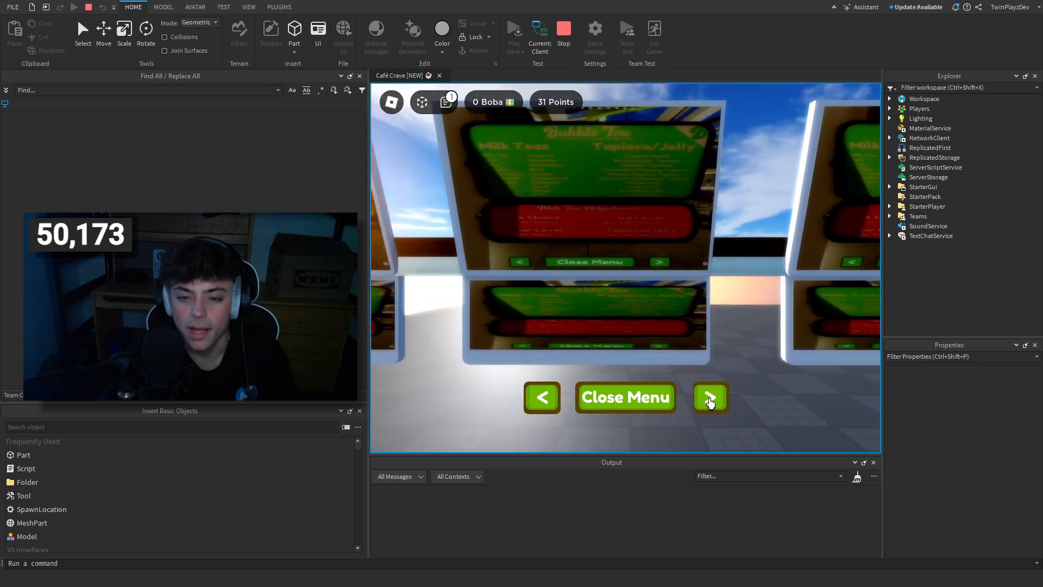
pyautogui.click(625, 397)
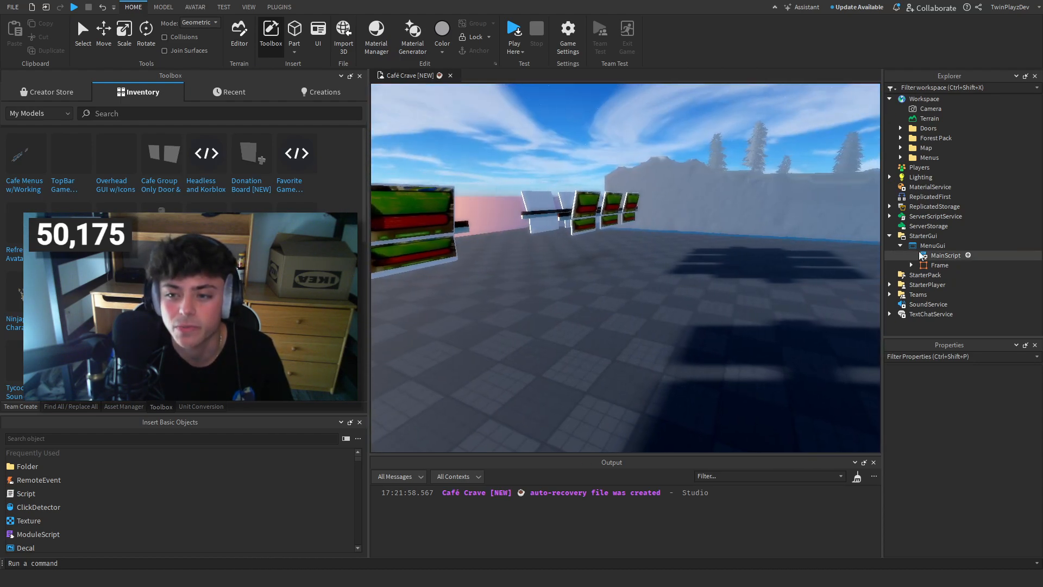
# Step: Uncheck Visible on MenuGui's Frame, then open MainScript
pyautogui.click(939, 264)
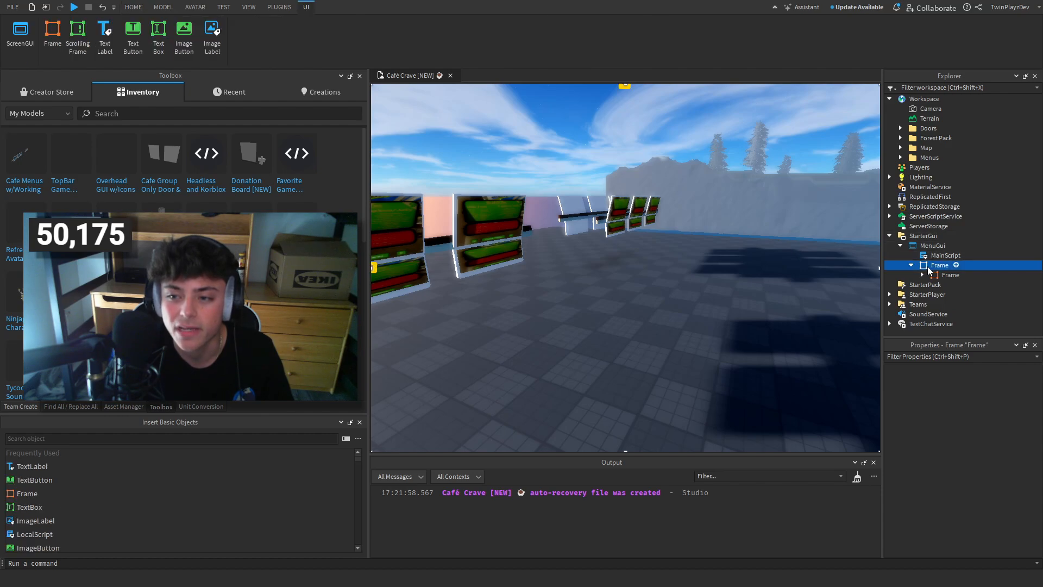
pyautogui.click(939, 264)
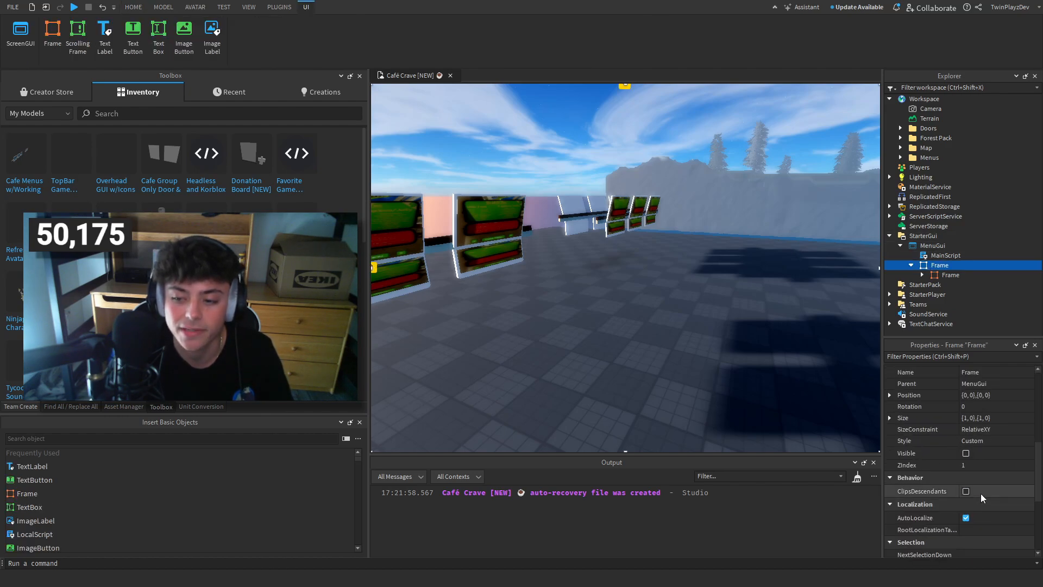
pyautogui.click(966, 452)
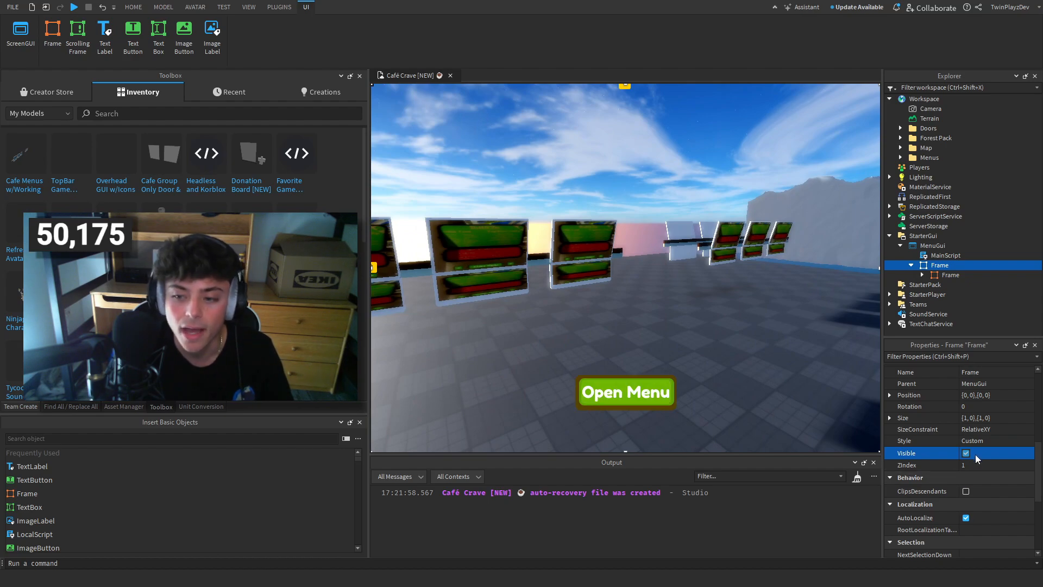
pyautogui.click(965, 453)
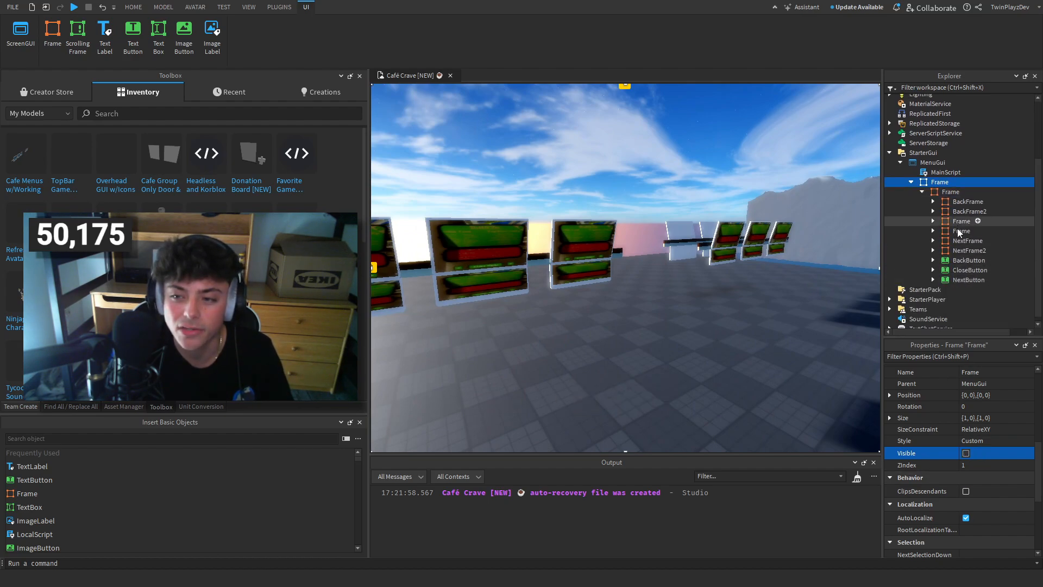
pyautogui.doubleClick(945, 172)
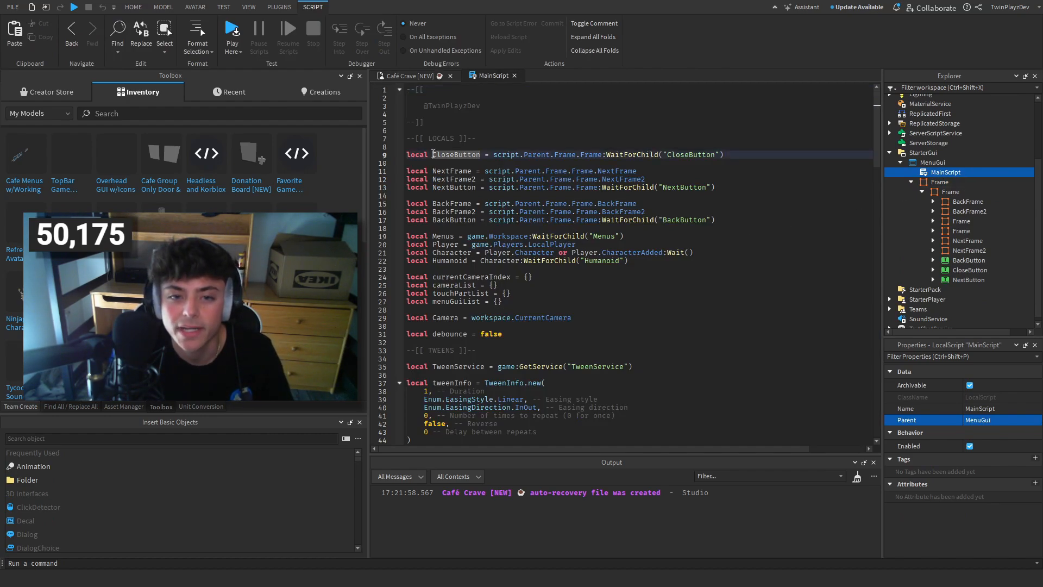
# Step: Walk through MainScript's NextFrame2 and other locals, its functions and the CloseButton Enable() handler
pyautogui.moveTo(432, 154); pyautogui.dragTo(459, 228)
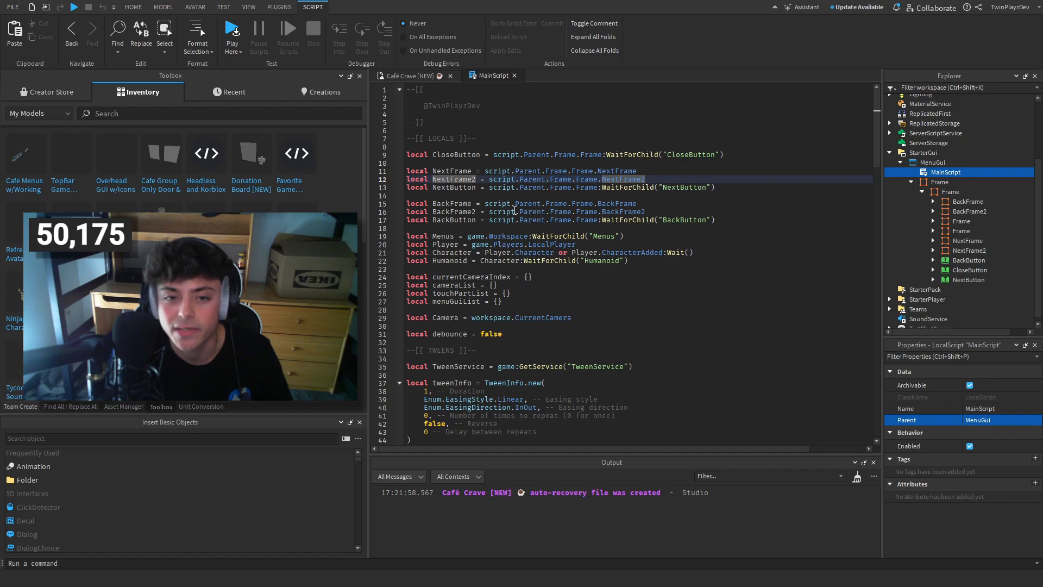
pyautogui.scroll(-3)
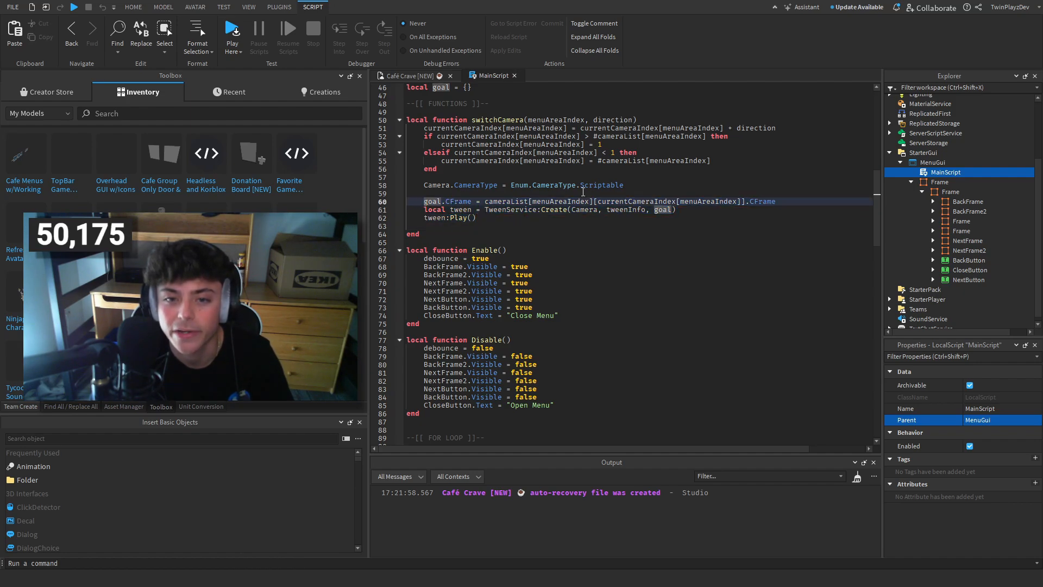
pyautogui.scroll(3)
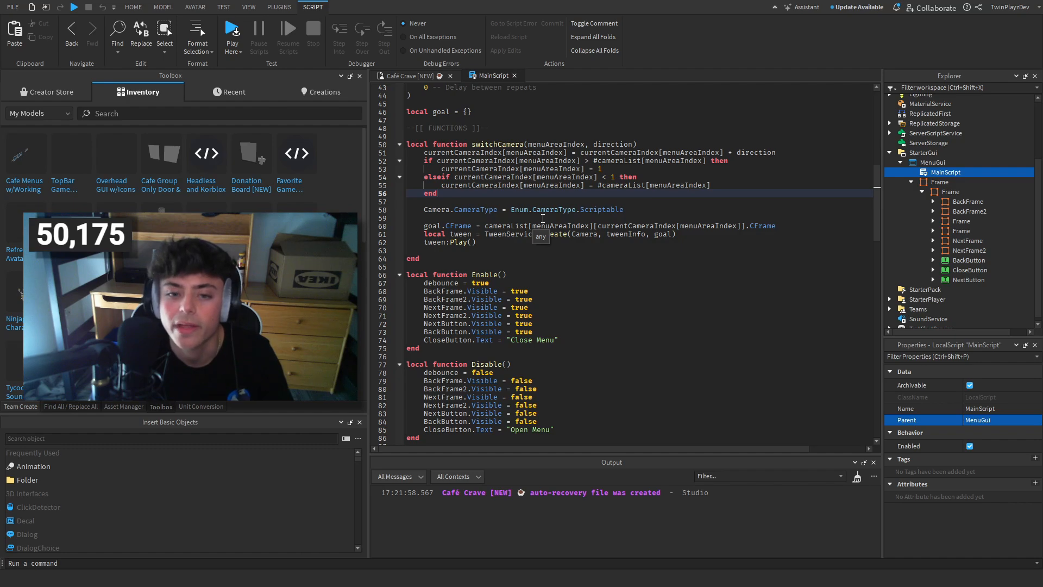
pyautogui.scroll(-3)
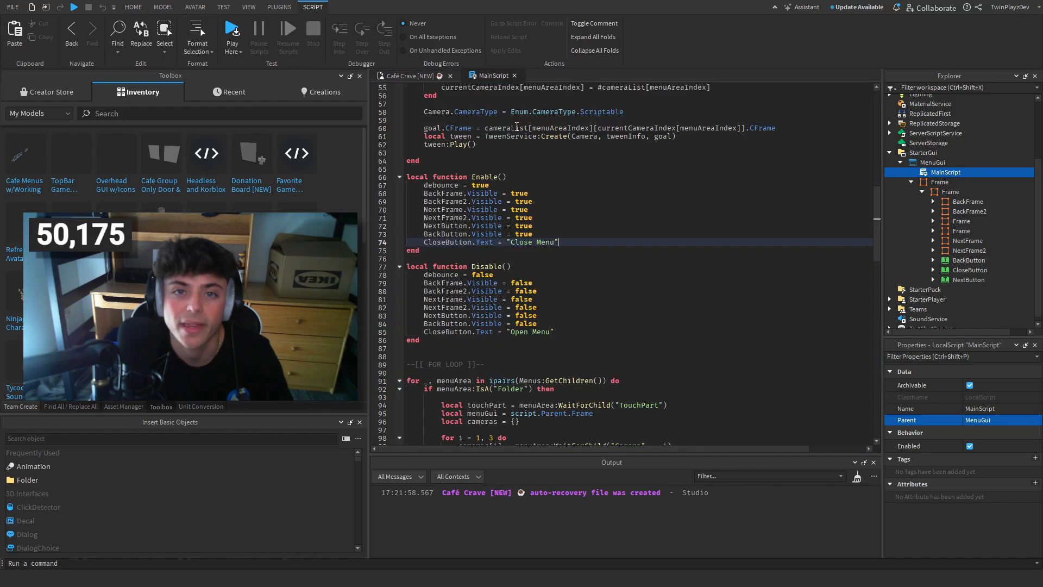
pyautogui.click(939, 182)
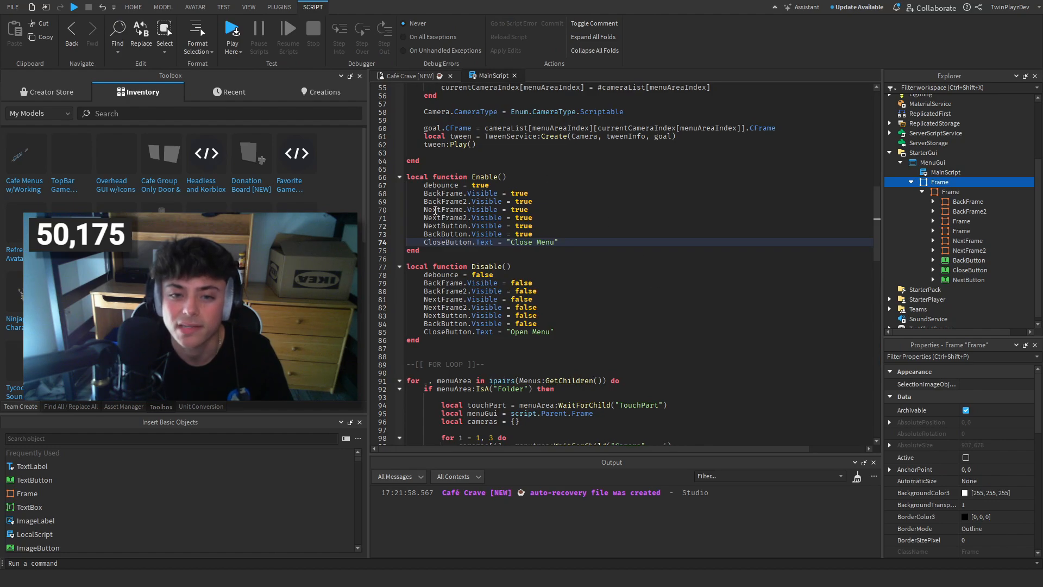
pyautogui.scroll(-3)
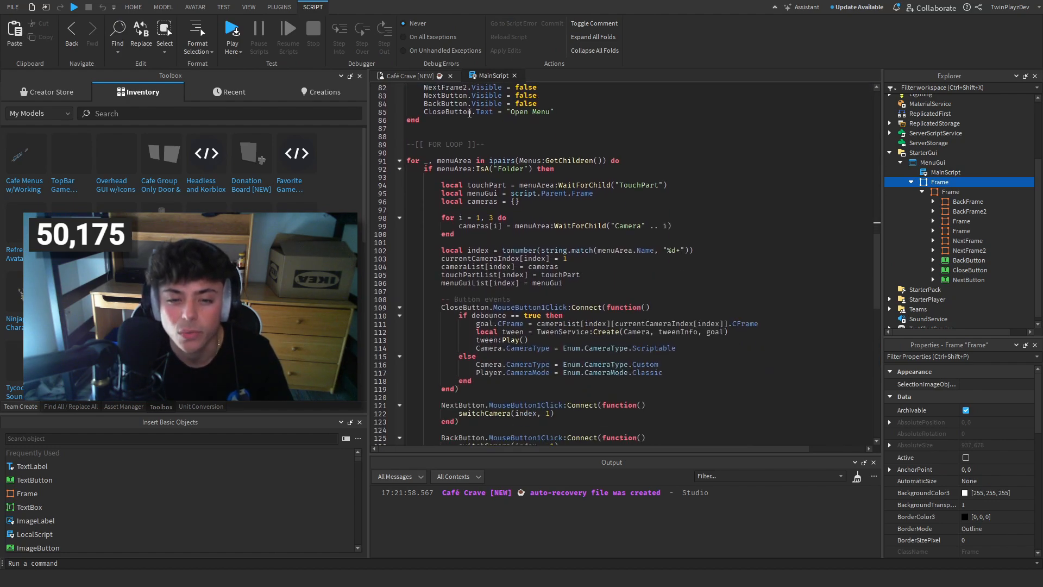
pyautogui.scroll(-3)
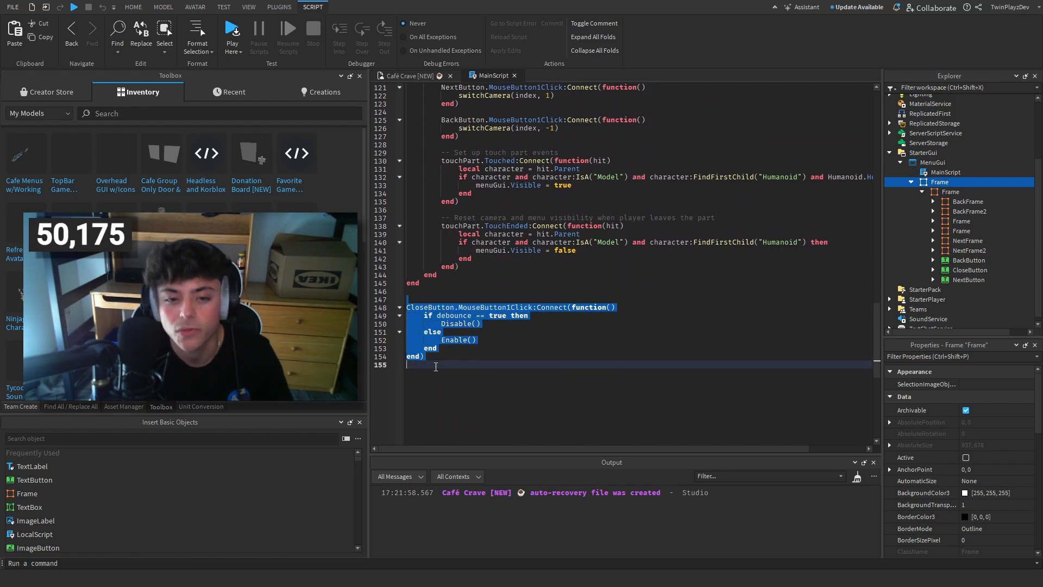
pyautogui.click(456, 339)
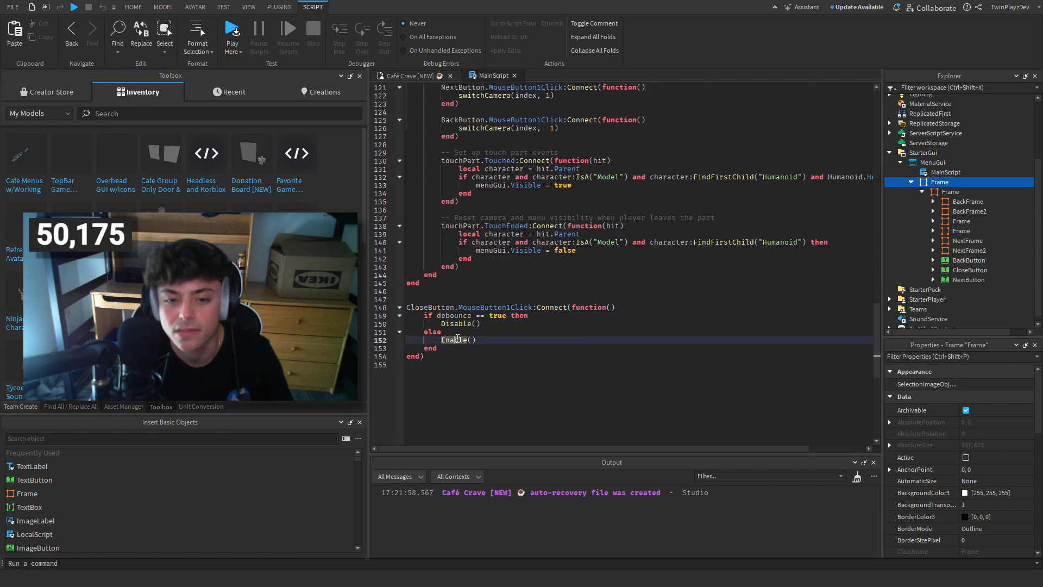
pyautogui.click(133, 7)
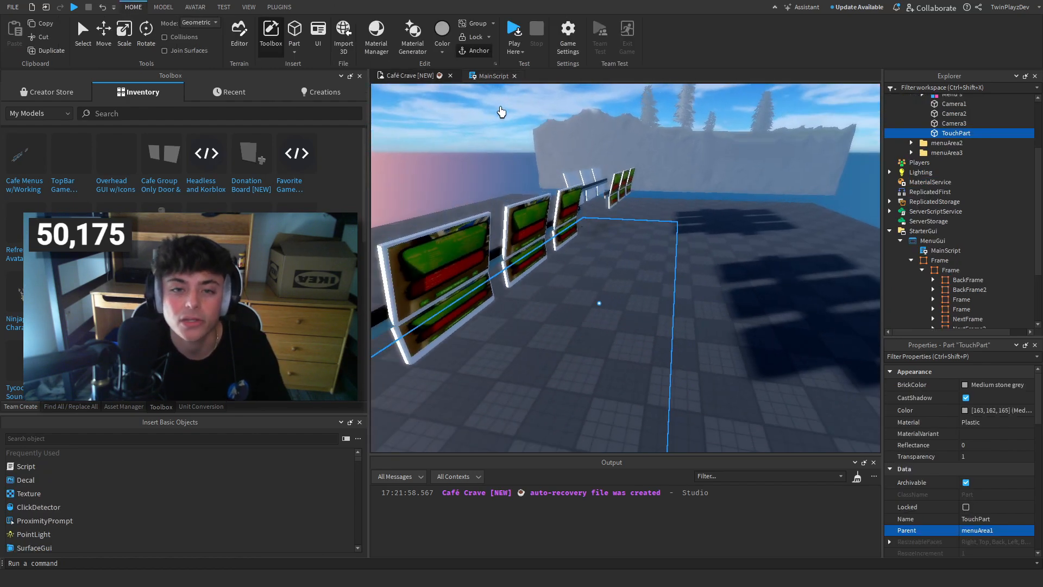
# Step: Switch back to the MainScript tab showing the Enable and Disable functions
pyautogui.click(491, 76)
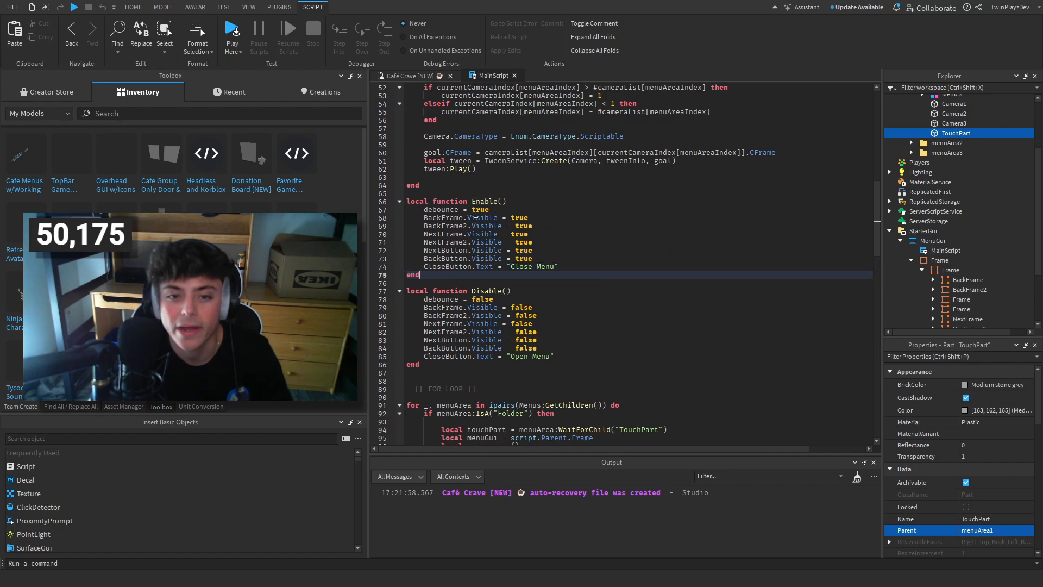
# Step: Expand menuArea1's cameras, then review the menu-area loop, switchCamera handlers and touch events
pyautogui.click(133, 7)
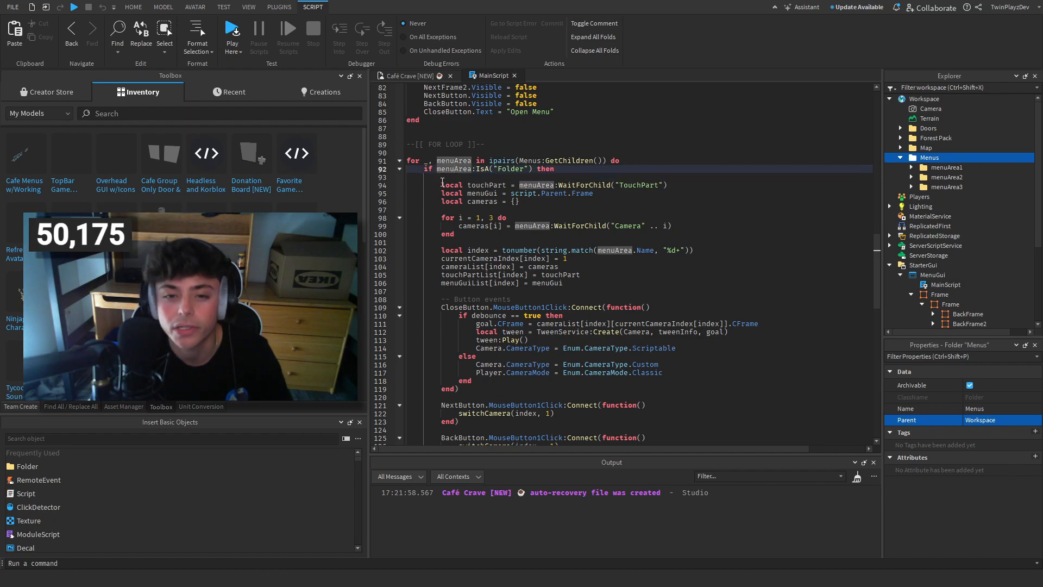
pyautogui.click(910, 167)
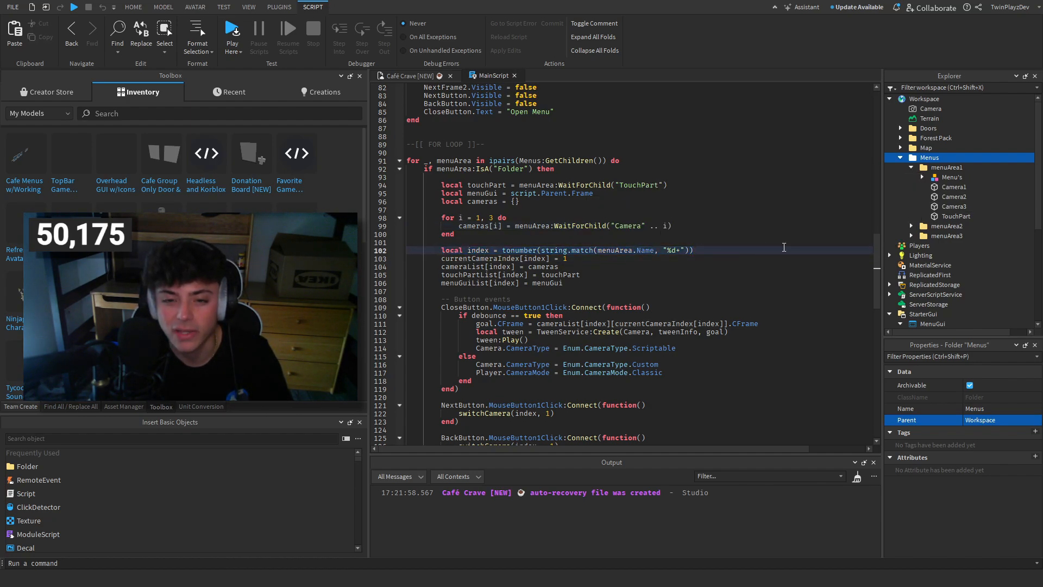
pyautogui.scroll(-3)
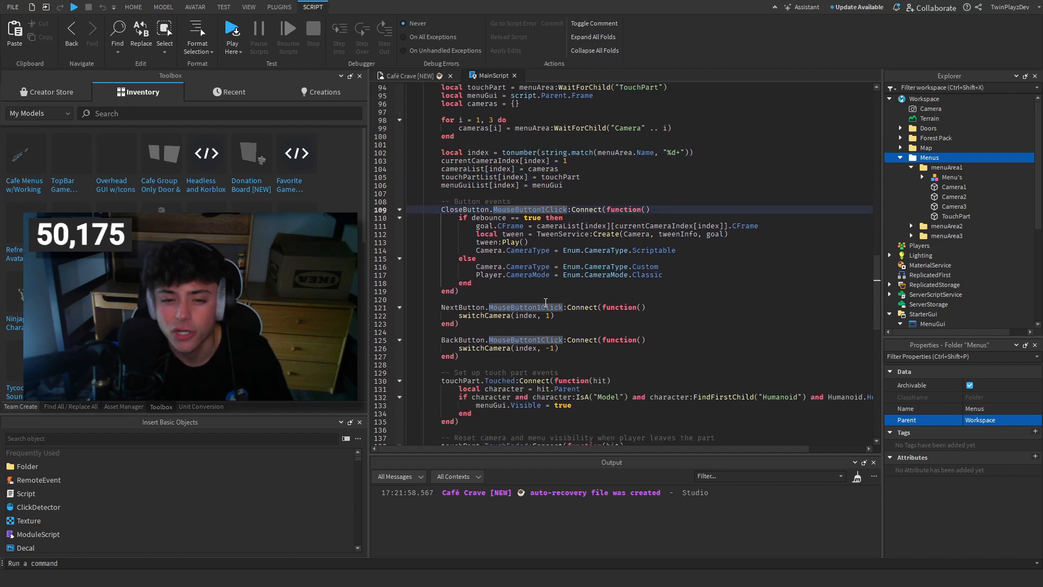
pyautogui.scroll(-3)
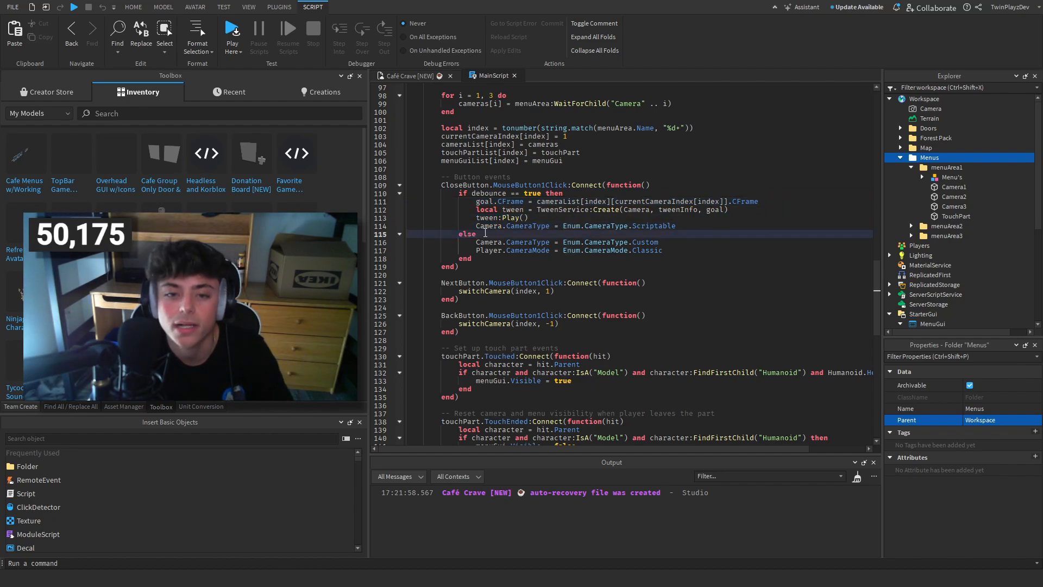
pyautogui.scroll(-3)
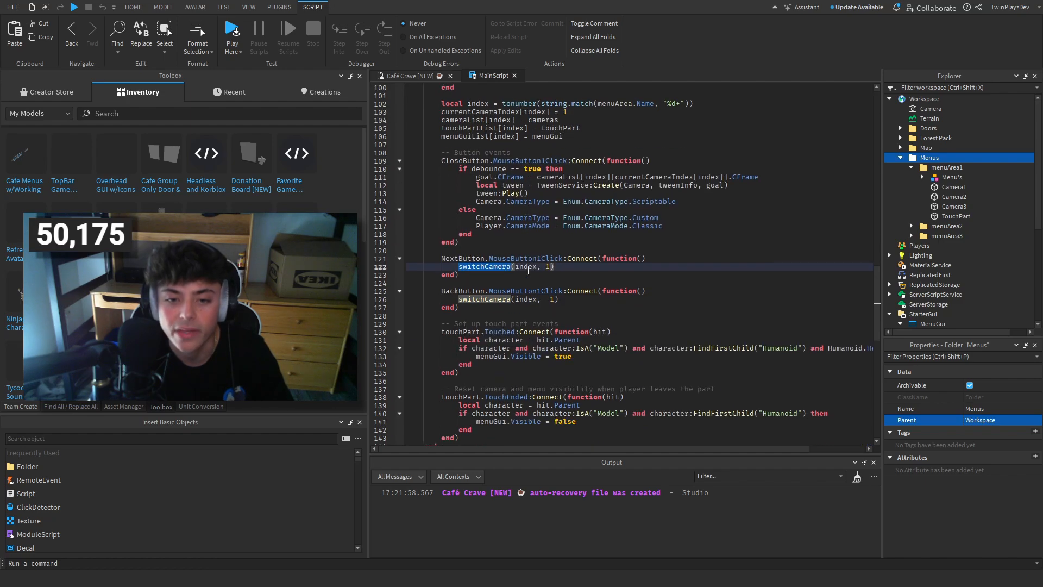
pyautogui.click(544, 266)
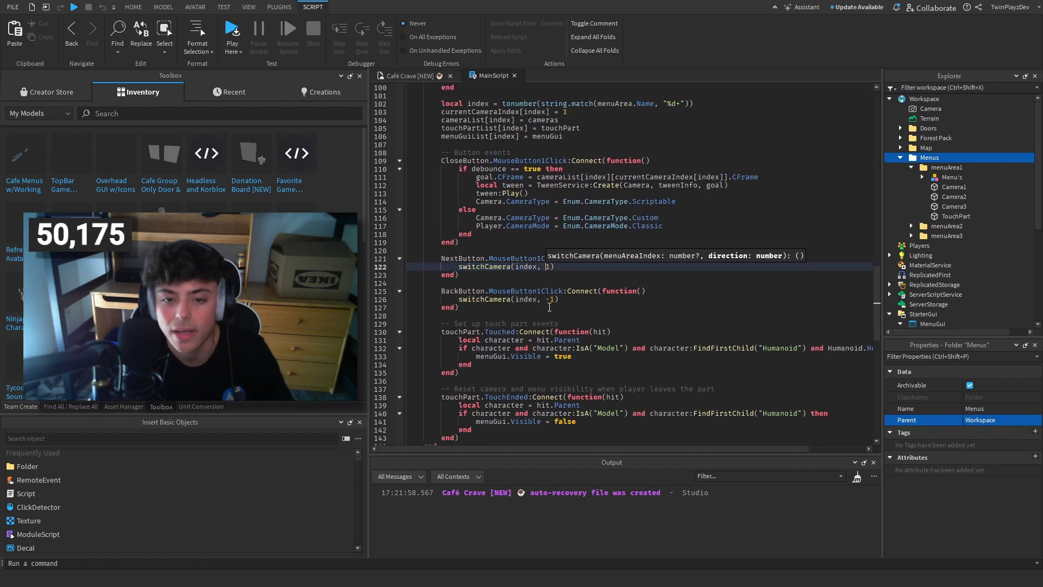
pyautogui.scroll(-3)
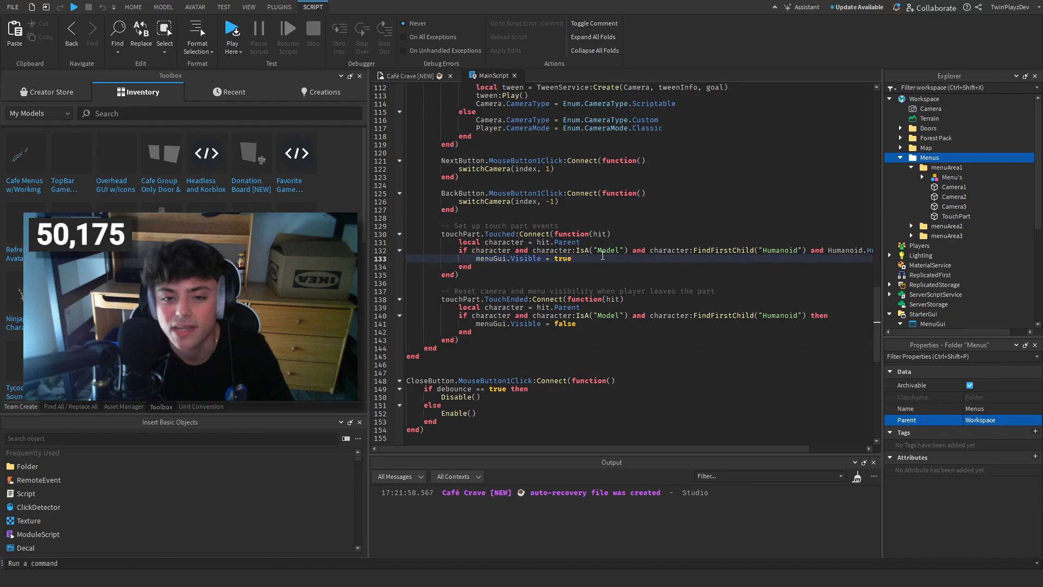
pyautogui.click(133, 7)
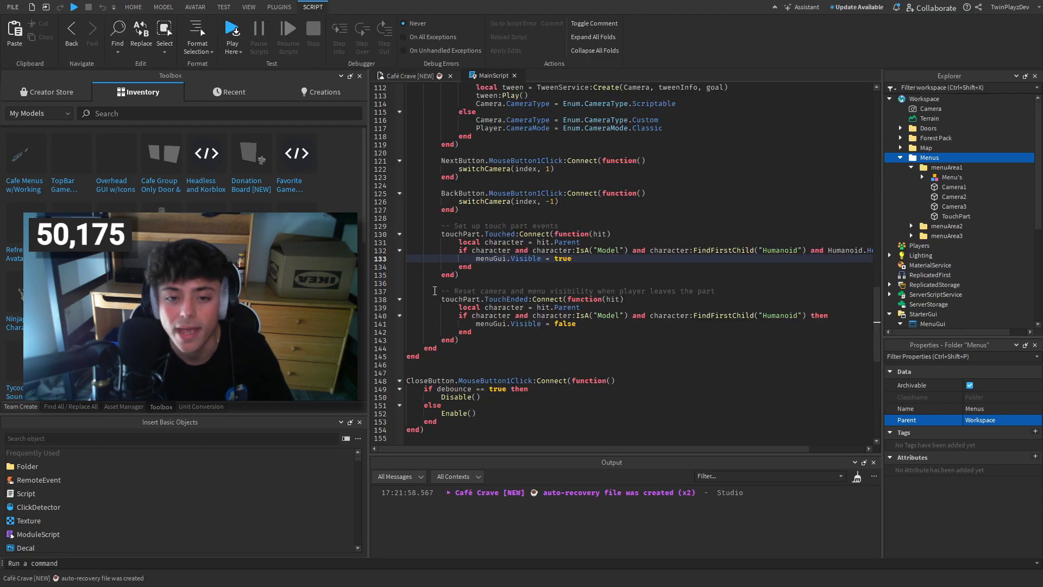
pyautogui.click(406, 75)
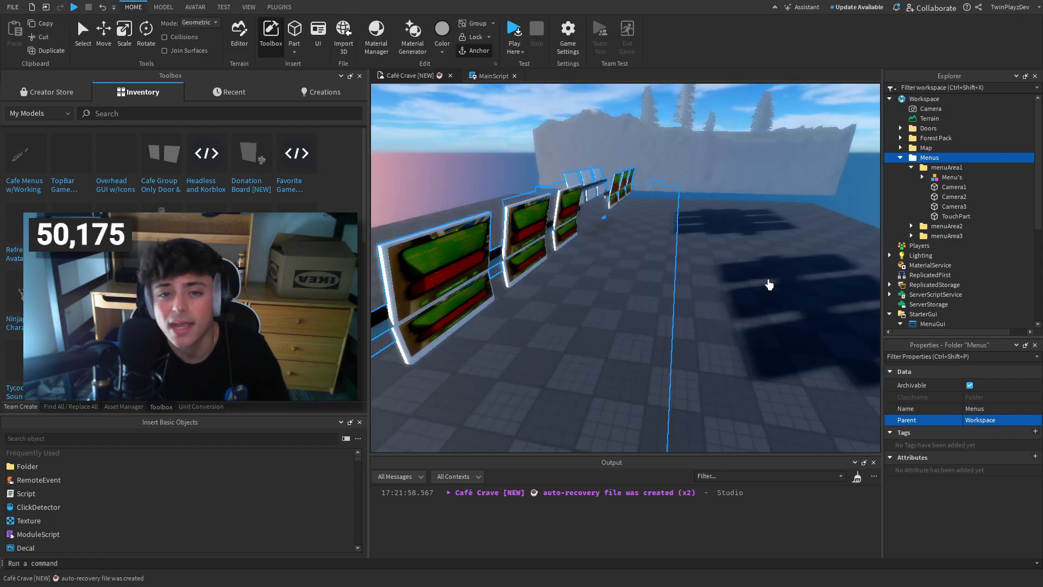